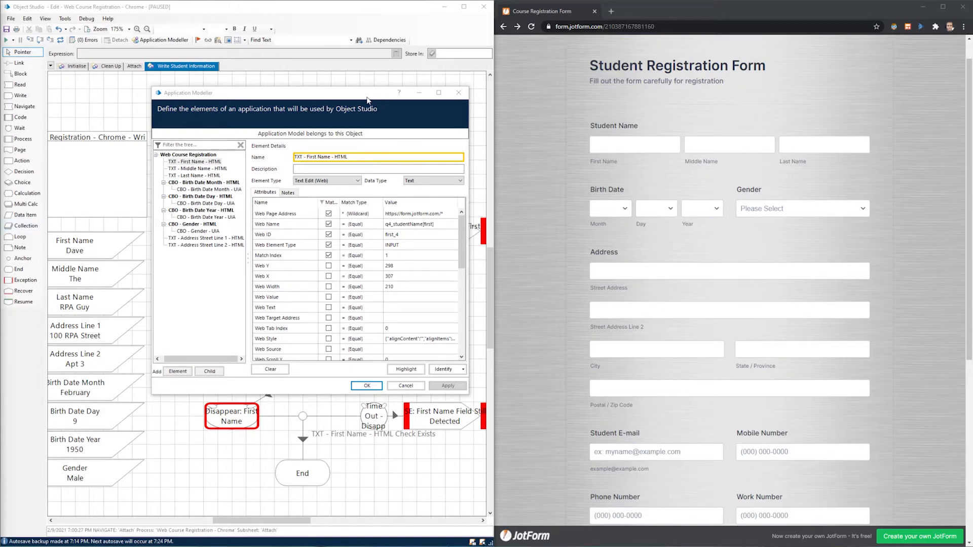
pyautogui.moveTo(343, 304)
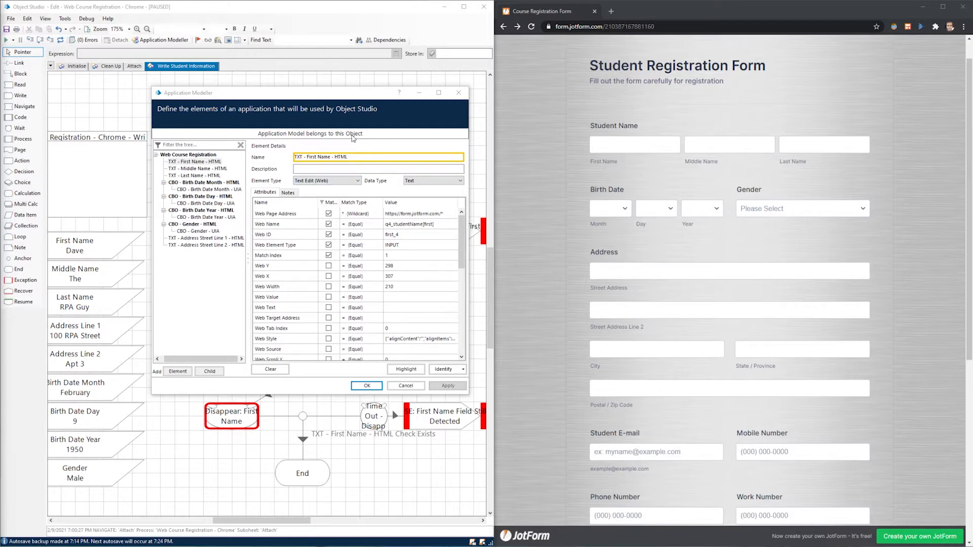
pyautogui.moveTo(356, 122)
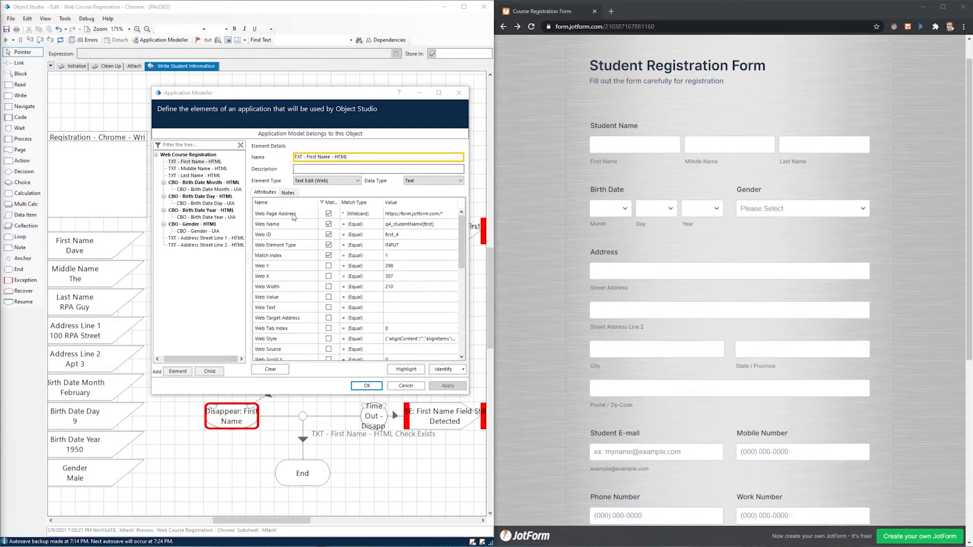
pyautogui.moveTo(343, 94)
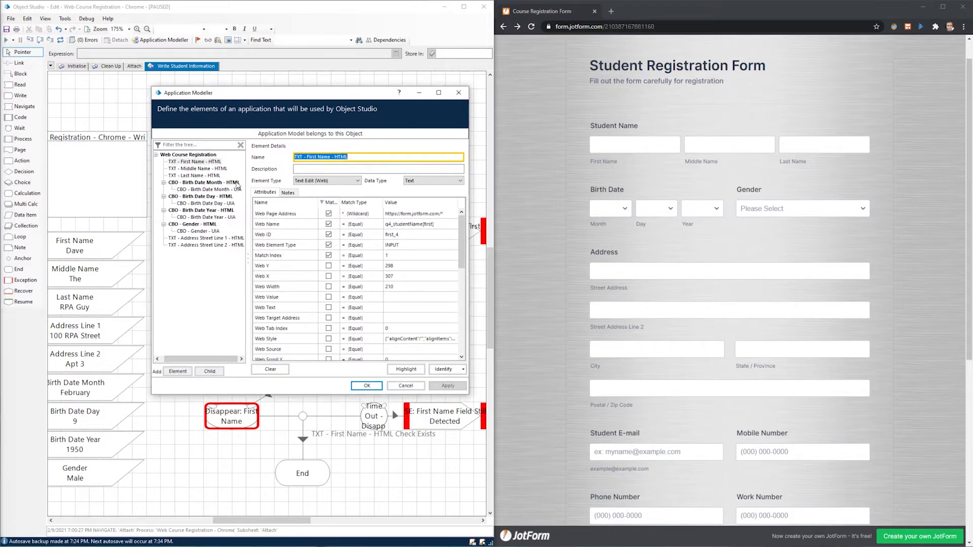
pyautogui.moveTo(230, 178)
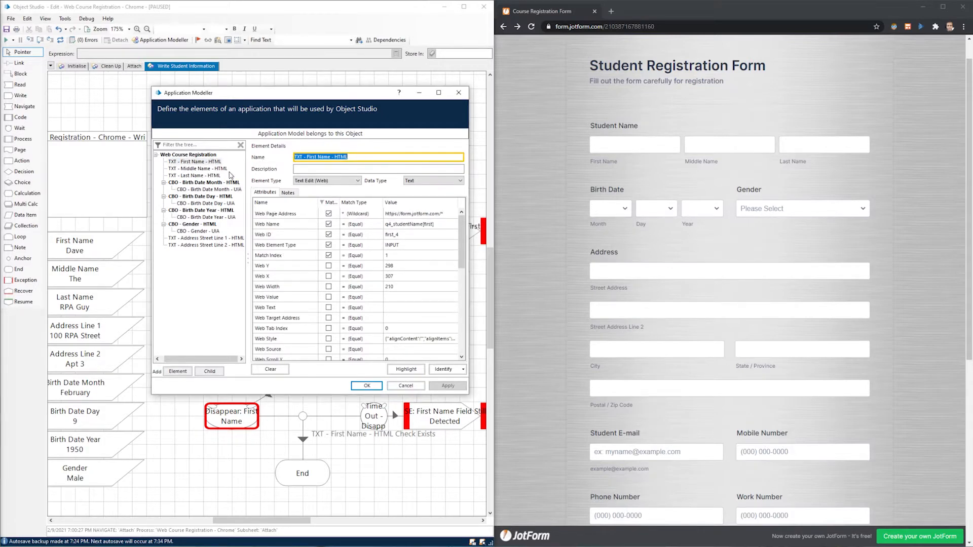
# - Finish reviewing the First Name element and close Application Modeller with OK
pyautogui.click(206, 244)
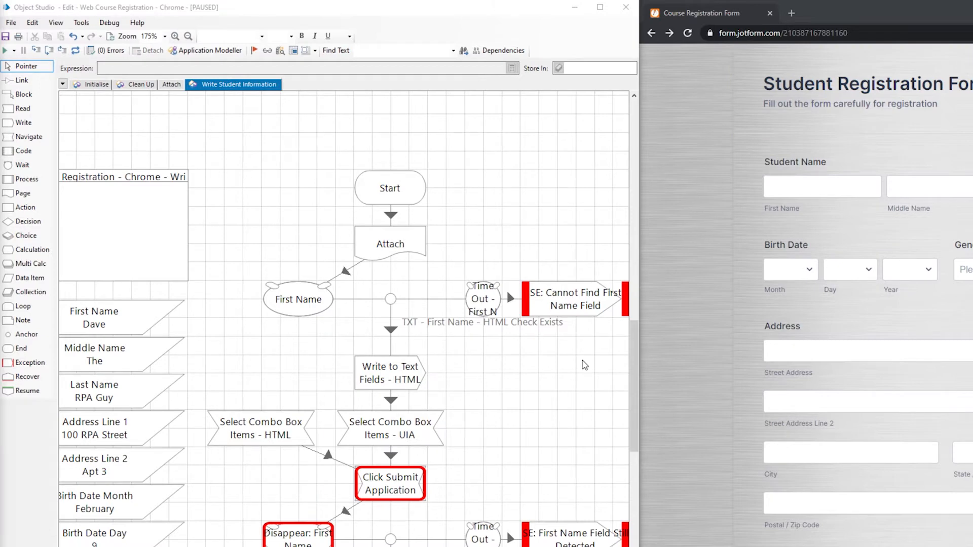
pyautogui.moveTo(515, 356)
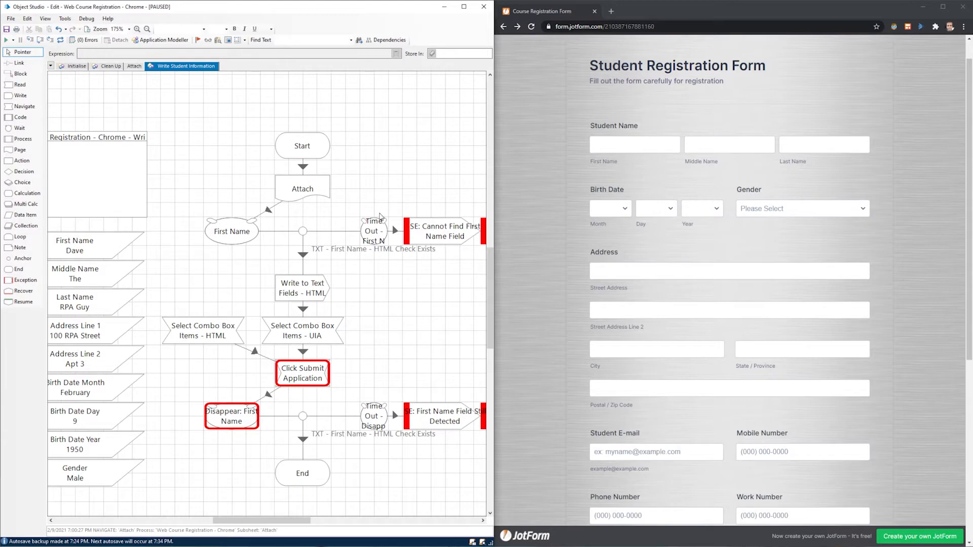
pyautogui.moveTo(177, 100)
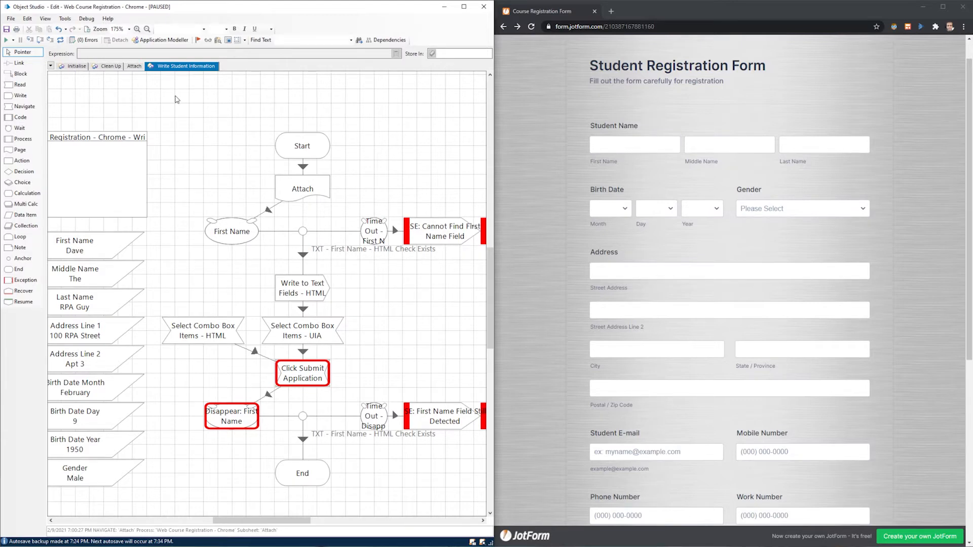
# - Reset the paused run and step through Start, Write to Text Fields and Select Combo Box Items - UIA
pyautogui.click(729, 145)
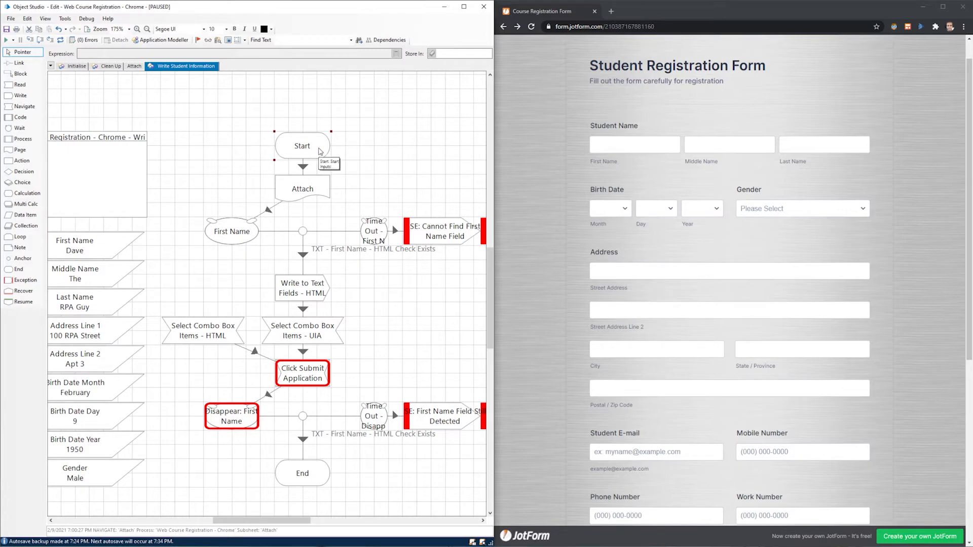
pyautogui.moveTo(97, 445)
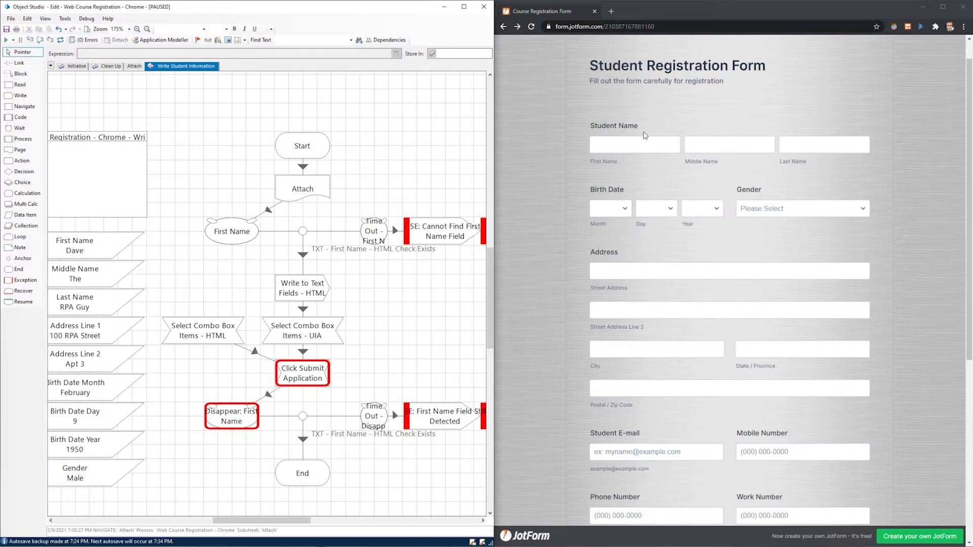
pyautogui.moveTo(760, 242)
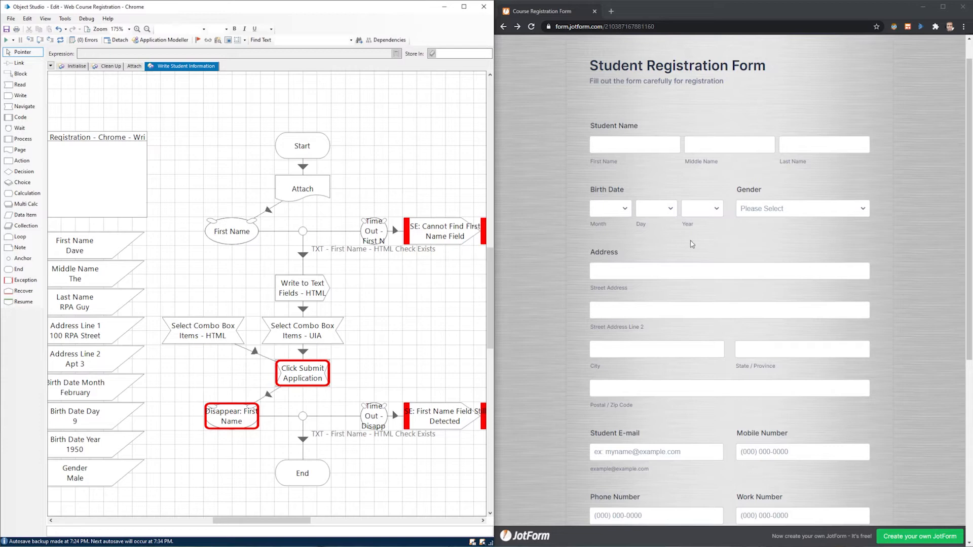
pyautogui.click(633, 145)
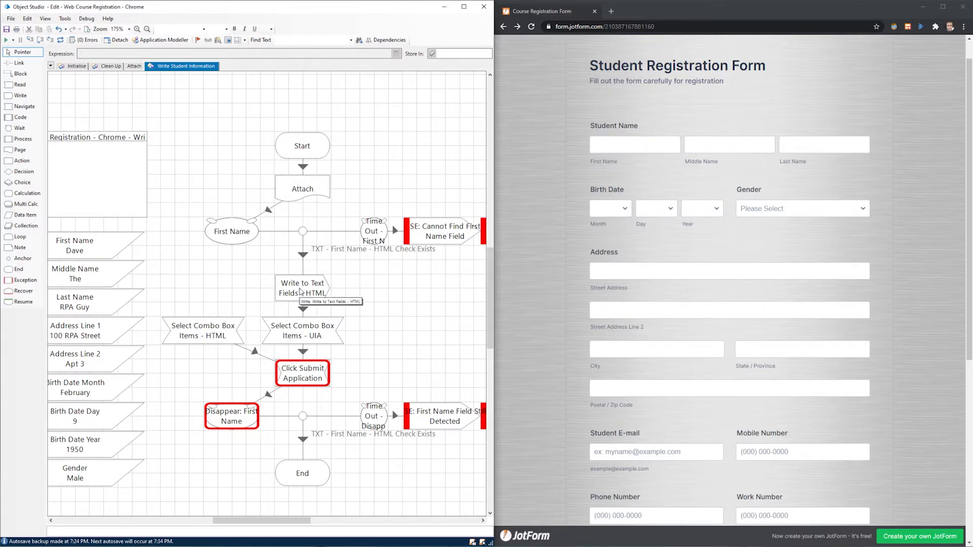
pyautogui.click(634, 144)
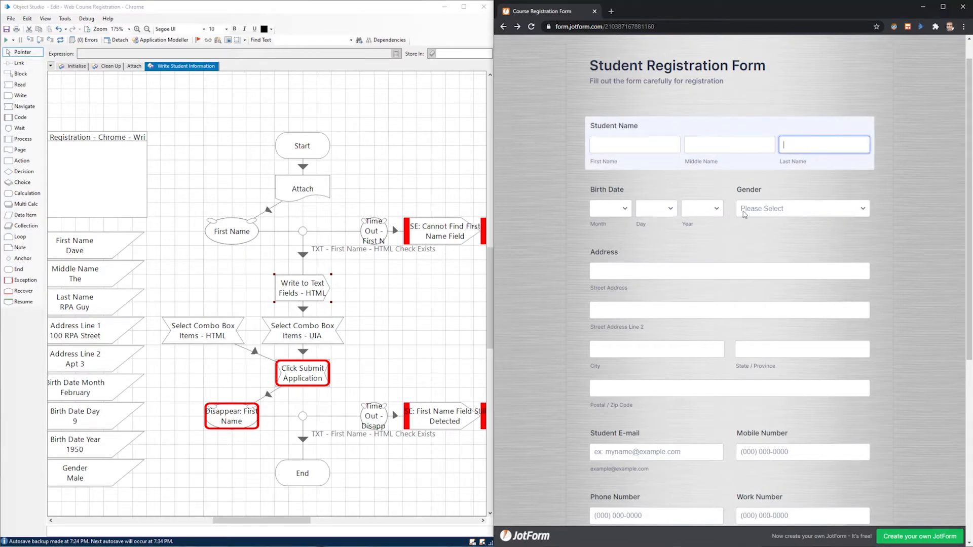
pyautogui.click(729, 310)
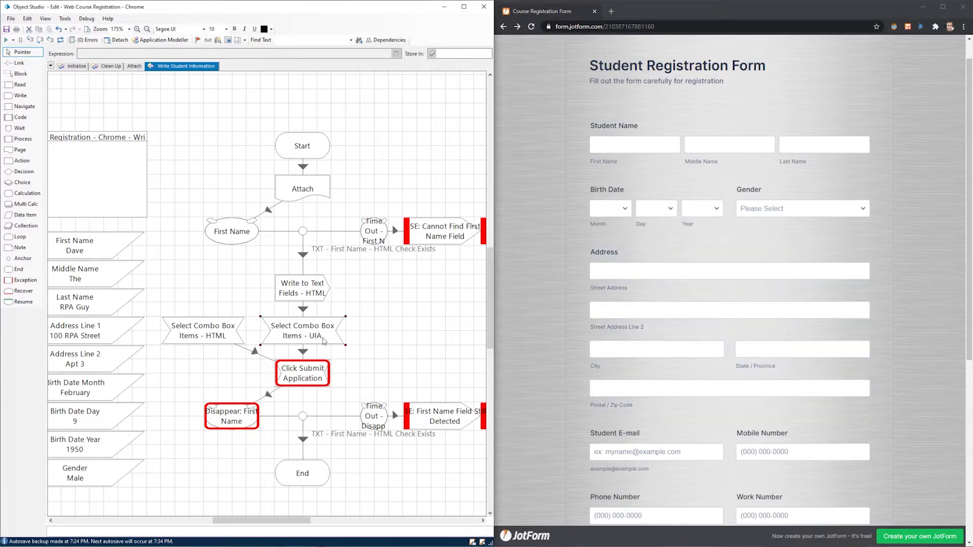
pyautogui.moveTo(307, 332)
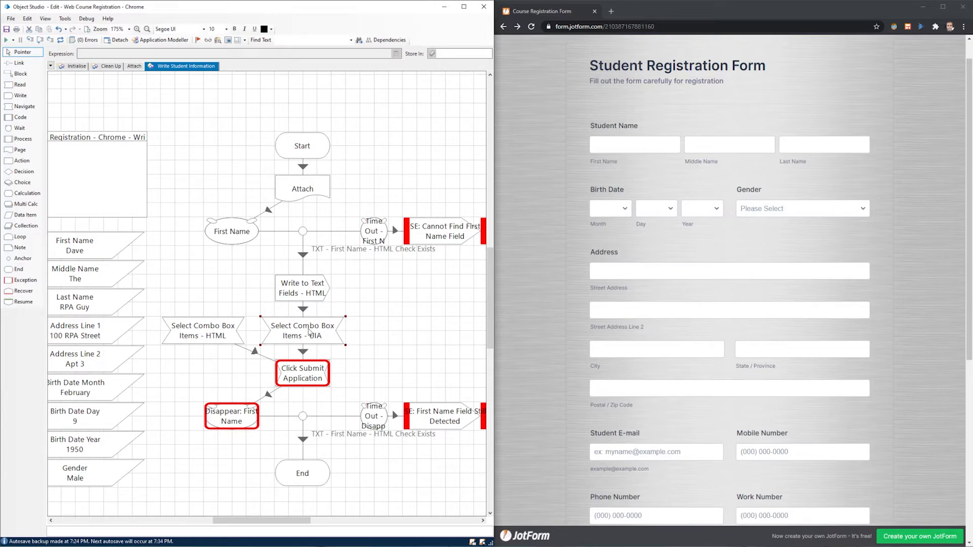
pyautogui.moveTo(310, 332)
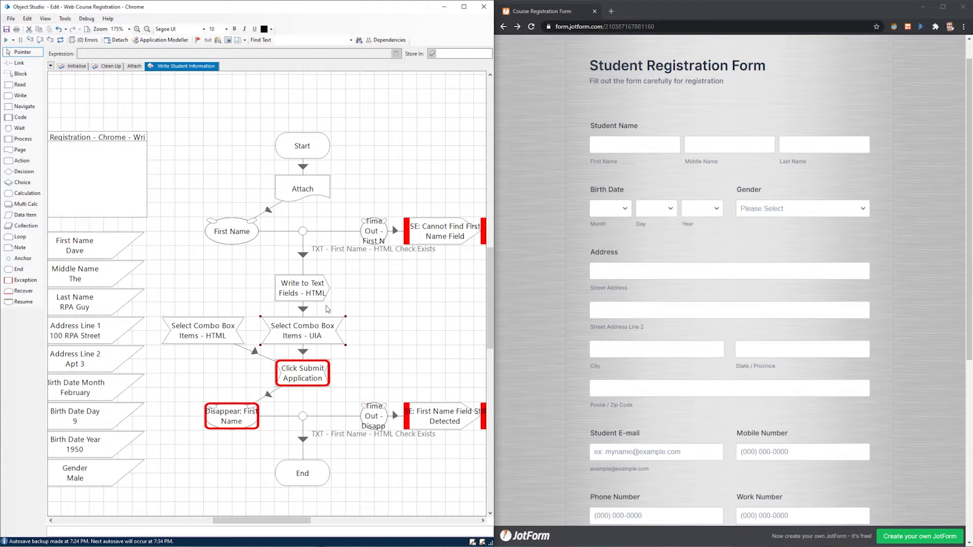
pyautogui.scroll(-3)
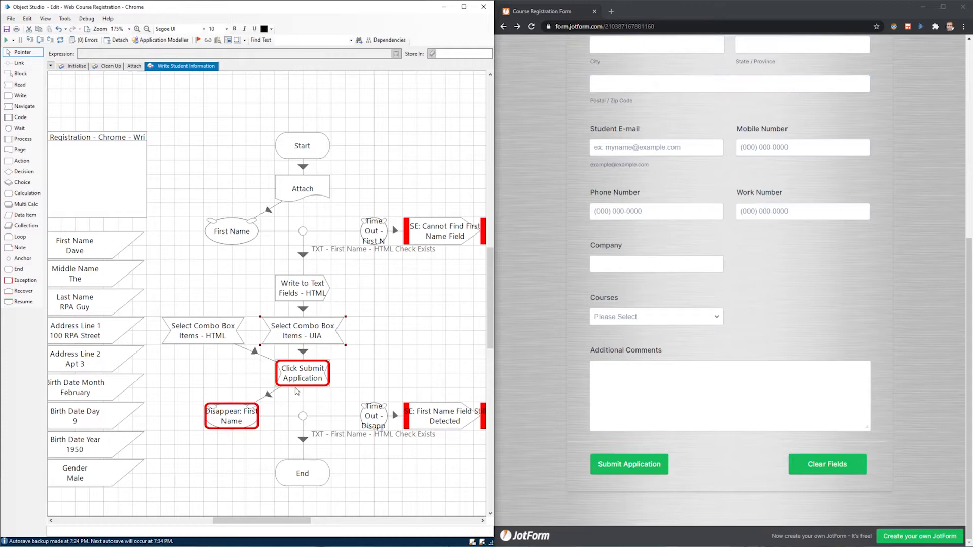
pyautogui.moveTo(543, 306)
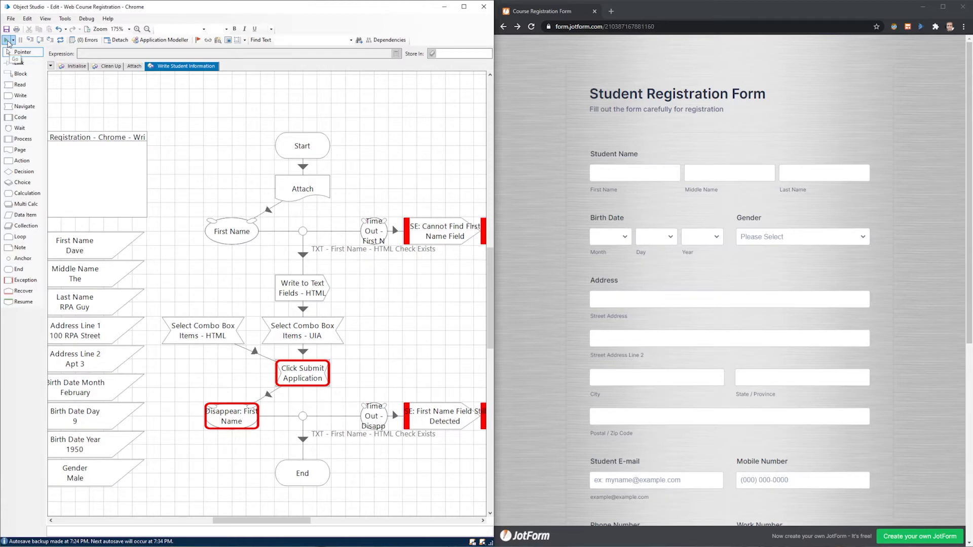
# - Run the Write Student Information page against the Chrome JotForm with Go
pyautogui.click(610, 237)
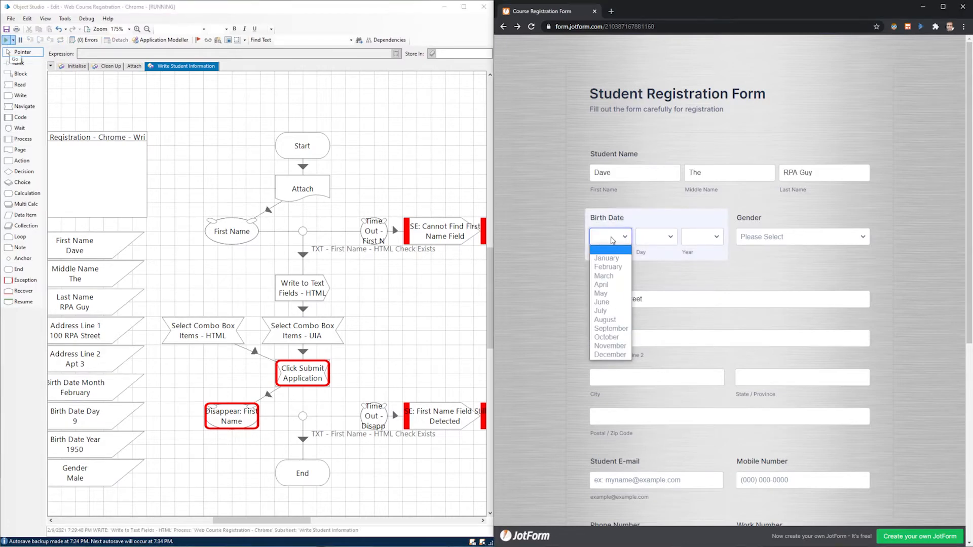
pyautogui.click(607, 266)
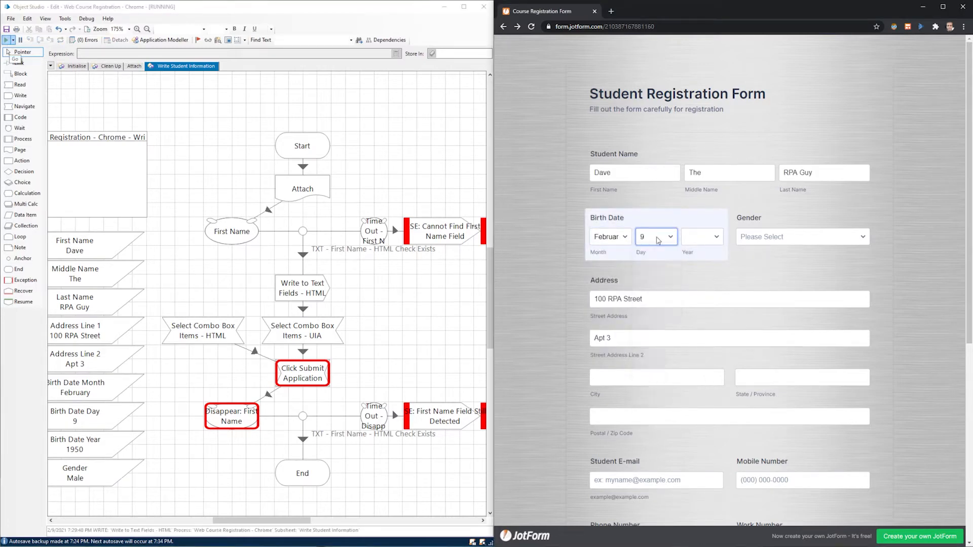
pyautogui.click(802, 236)
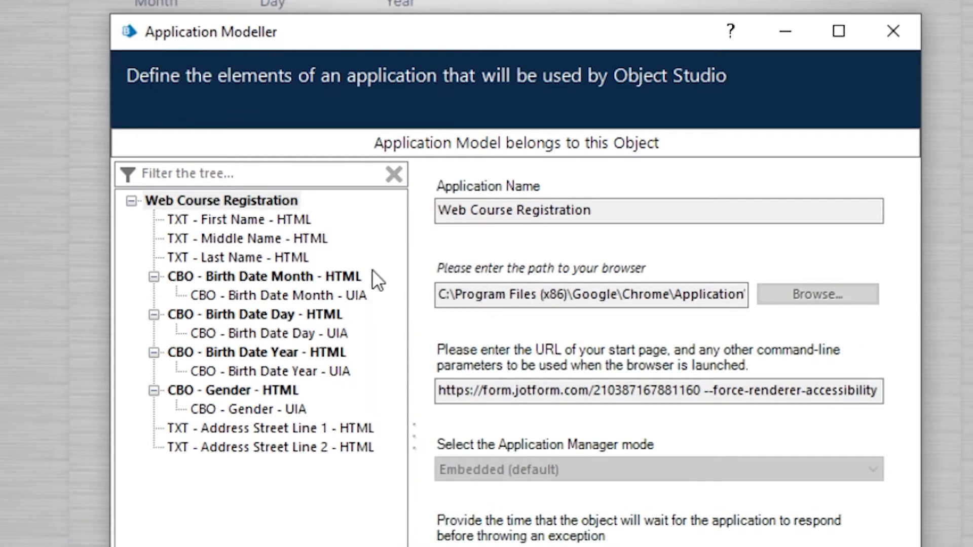
pyautogui.moveTo(295, 238)
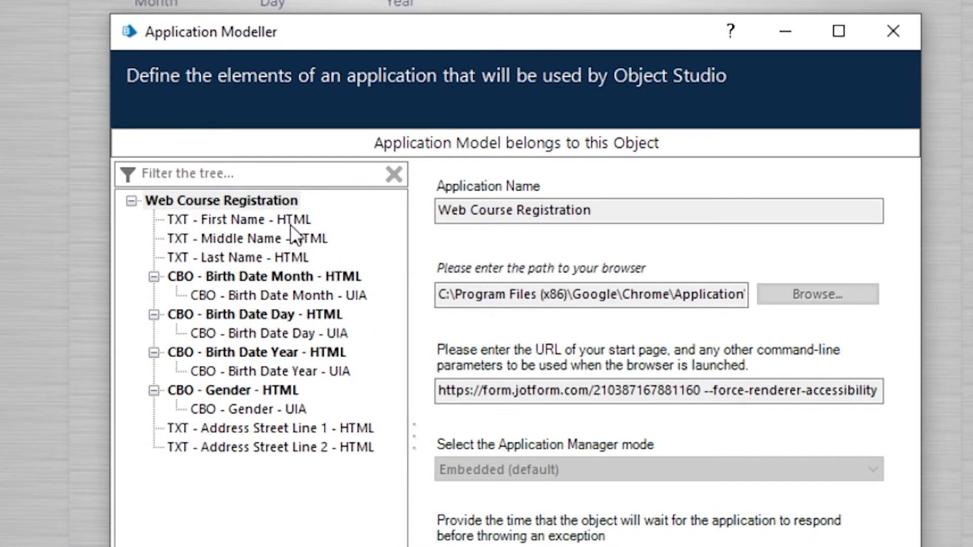
# - Inspect the Middle Name, Last Name, Gender and Birth Date Month element details
pyautogui.click(246, 238)
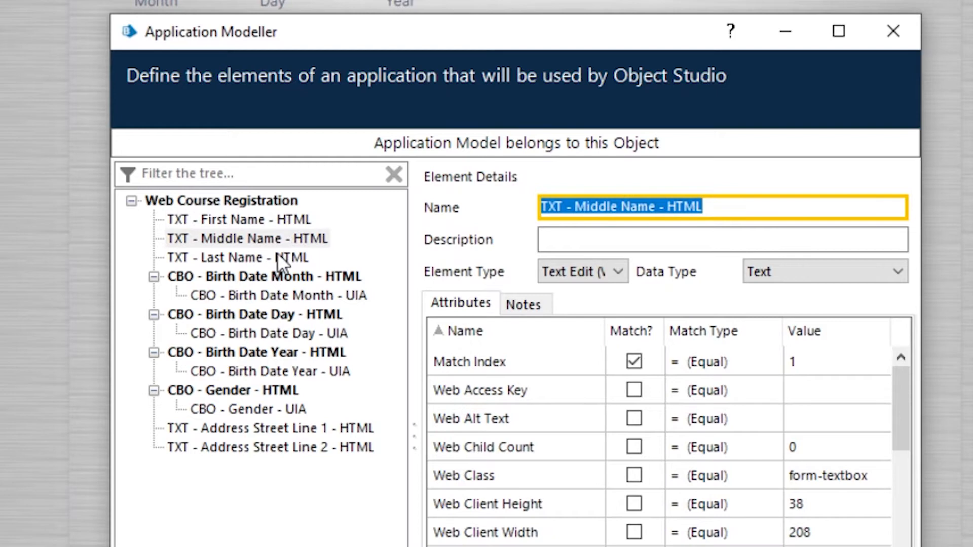
pyautogui.click(271, 428)
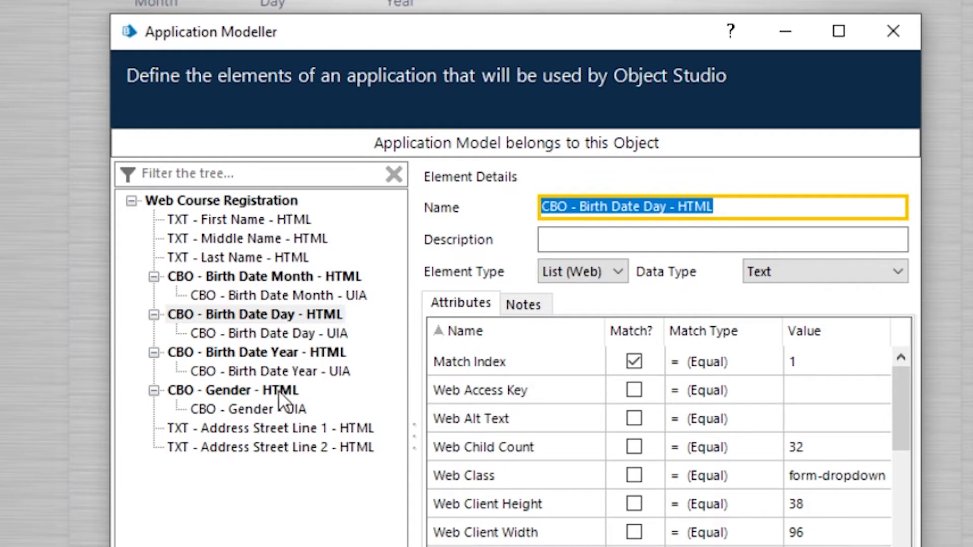
pyautogui.click(231, 390)
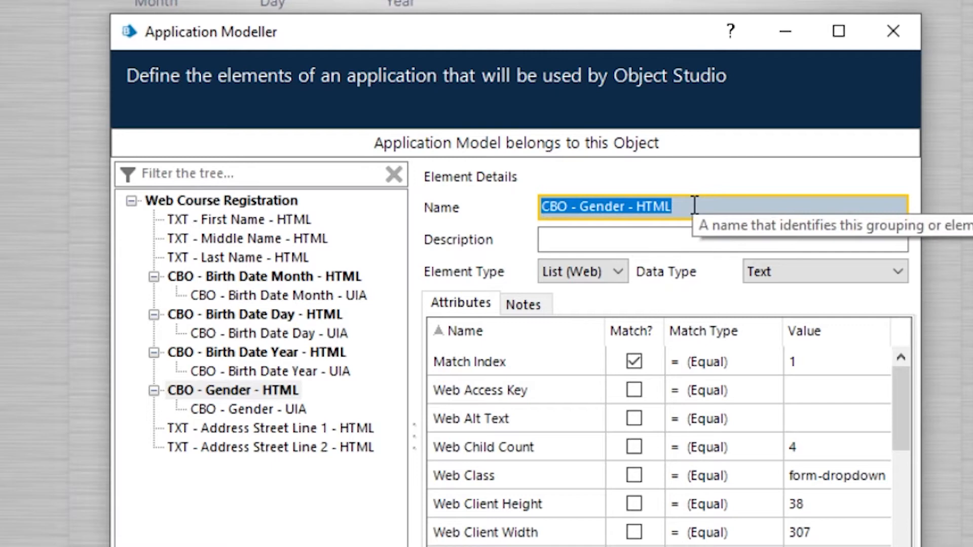
pyautogui.moveTo(710, 187)
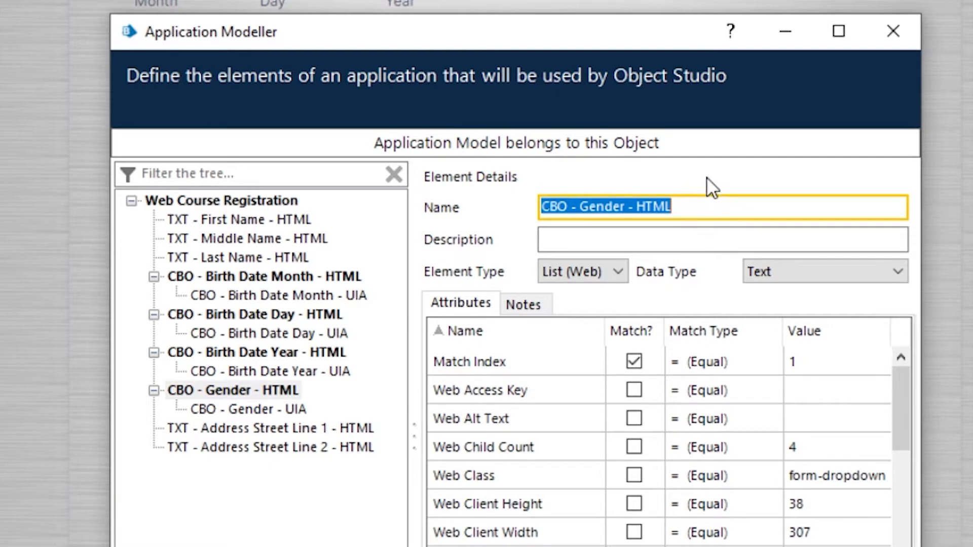
pyautogui.moveTo(647, 127)
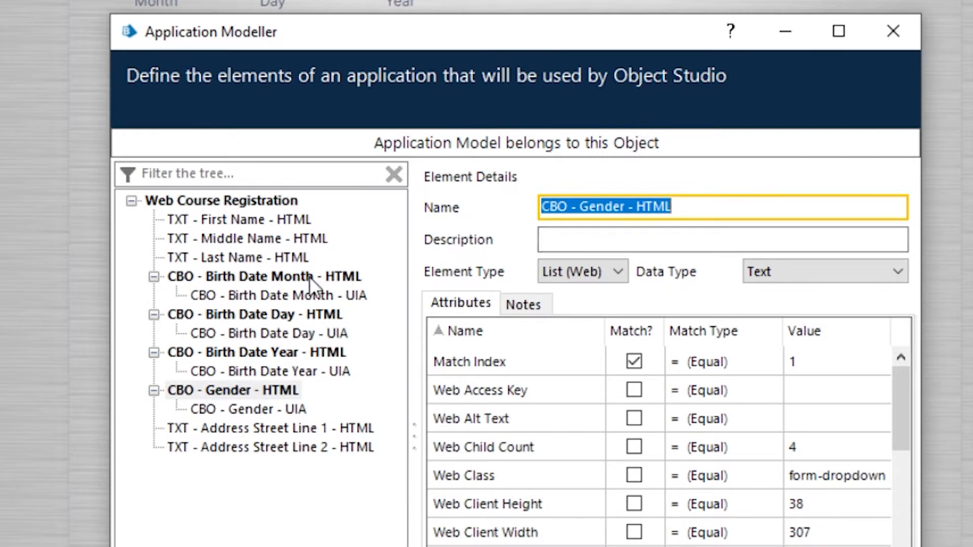
pyautogui.click(278, 295)
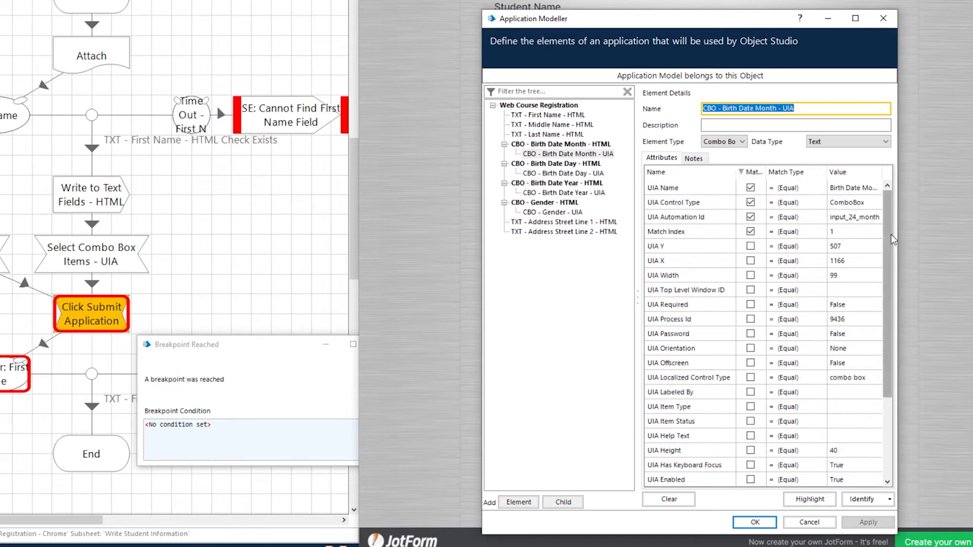
# - Close Application Modeller with OK, keeping its changes
pyautogui.scroll(-3)
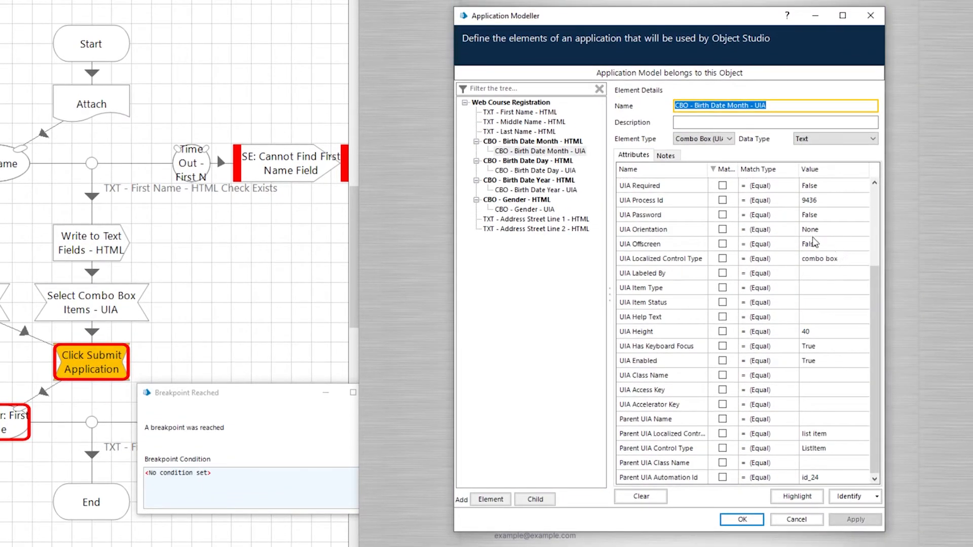
pyautogui.moveTo(699, 214)
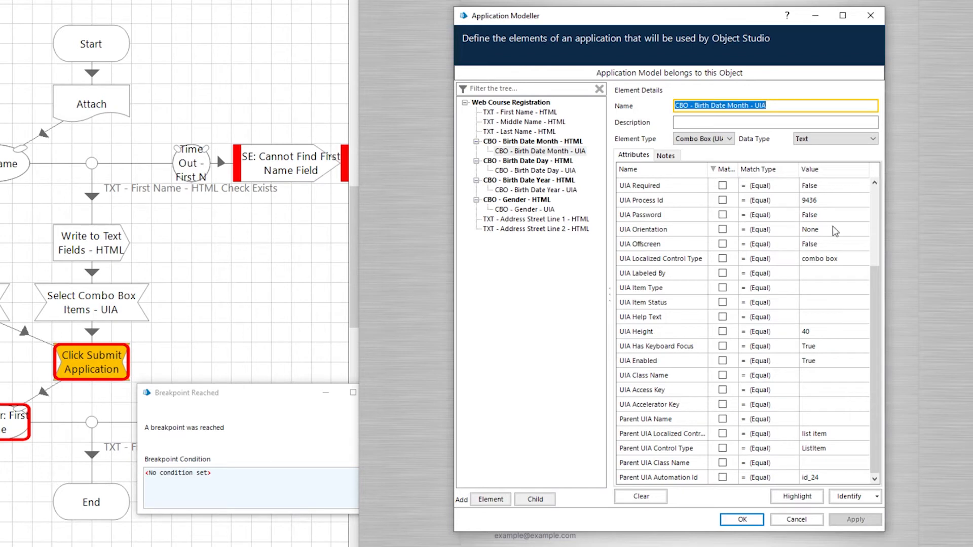
pyautogui.moveTo(668, 250)
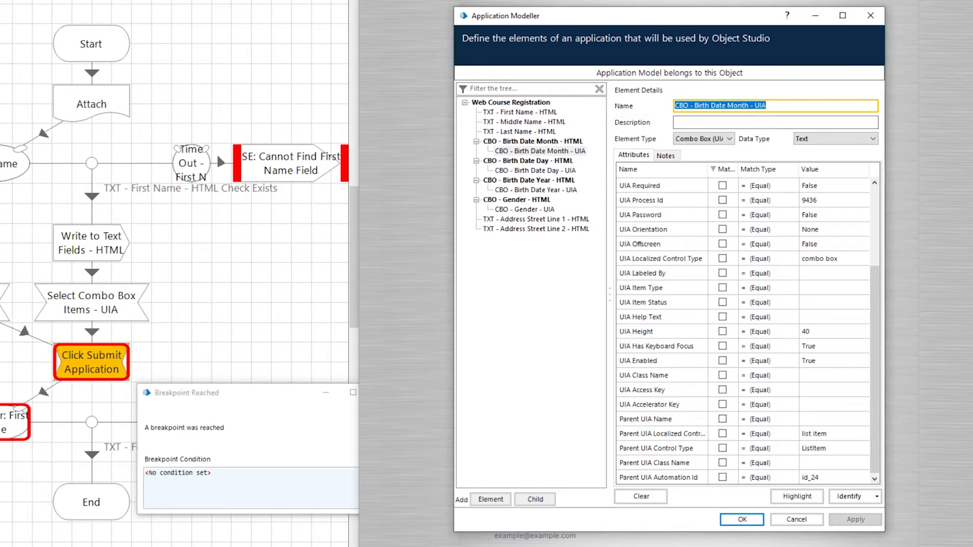
pyautogui.moveTo(675, 256)
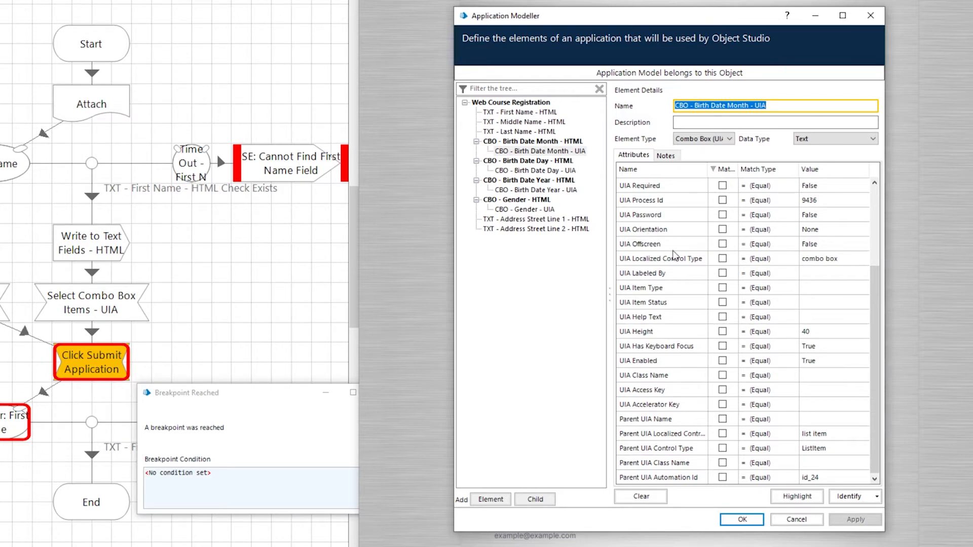
pyautogui.moveTo(600, 308)
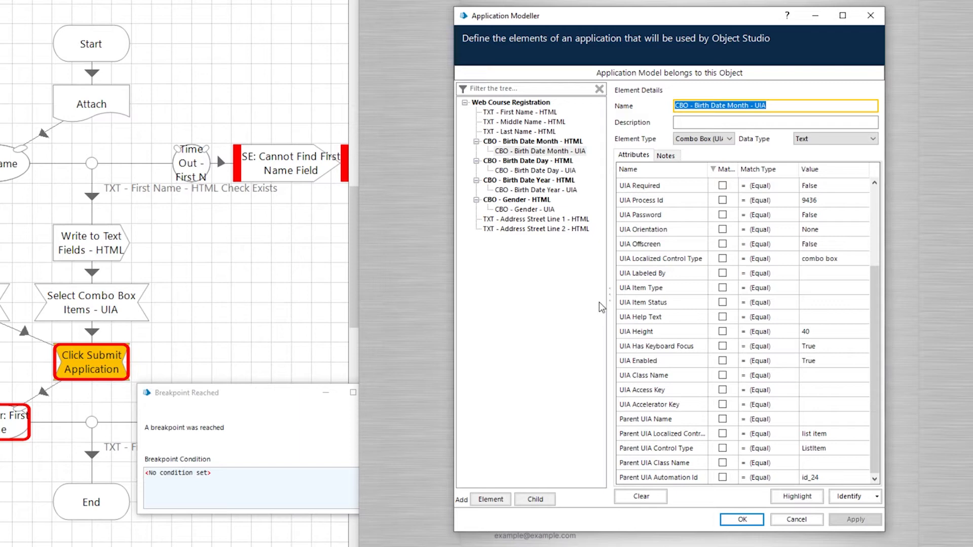
pyautogui.moveTo(603, 289)
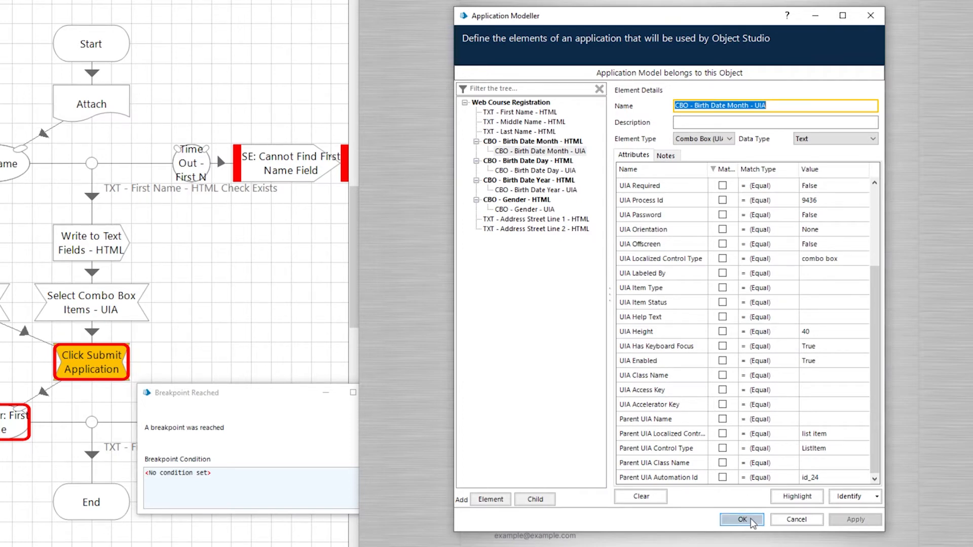
pyautogui.click(741, 520)
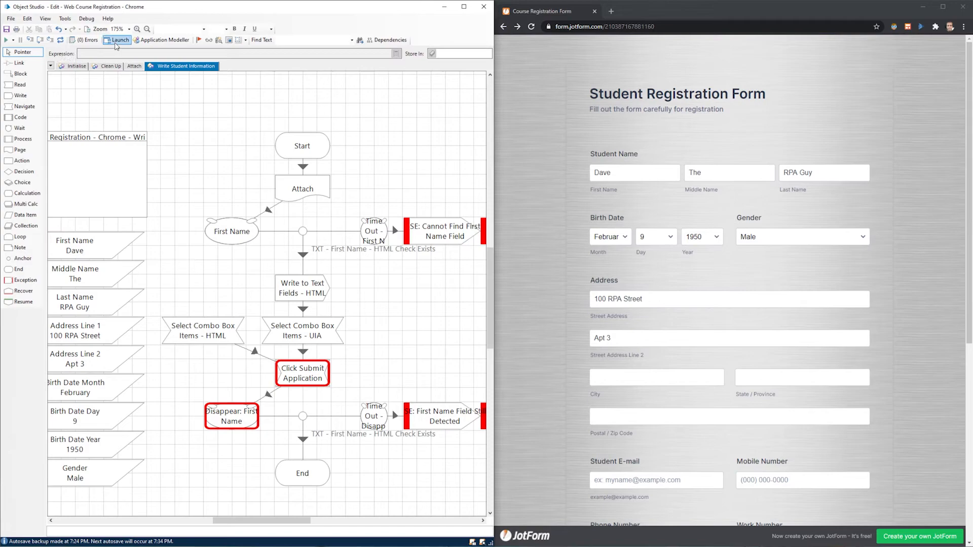
pyautogui.moveTo(163, 39)
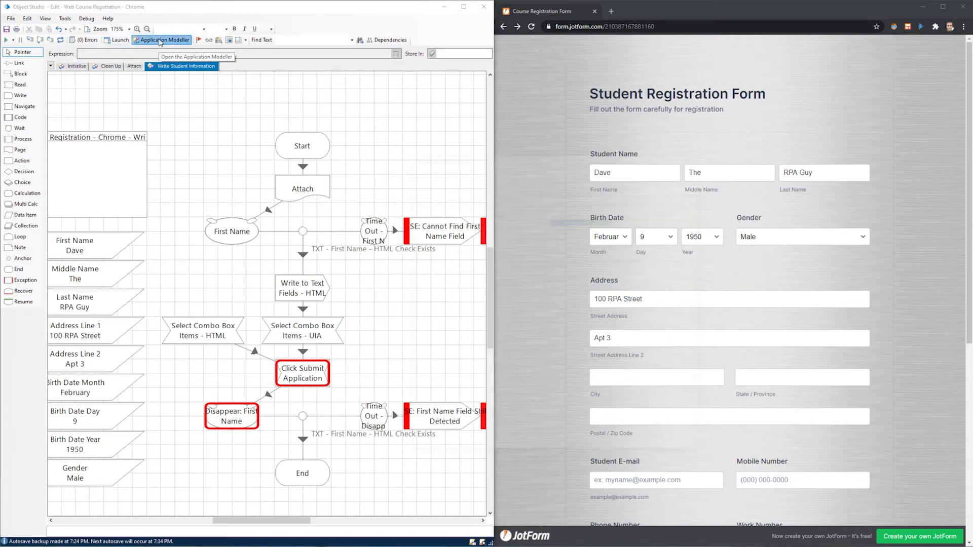
# - Rerun the Application Wizard keeping Web Course Registration, as a Windows application launched from an executable
pyautogui.click(138, 40)
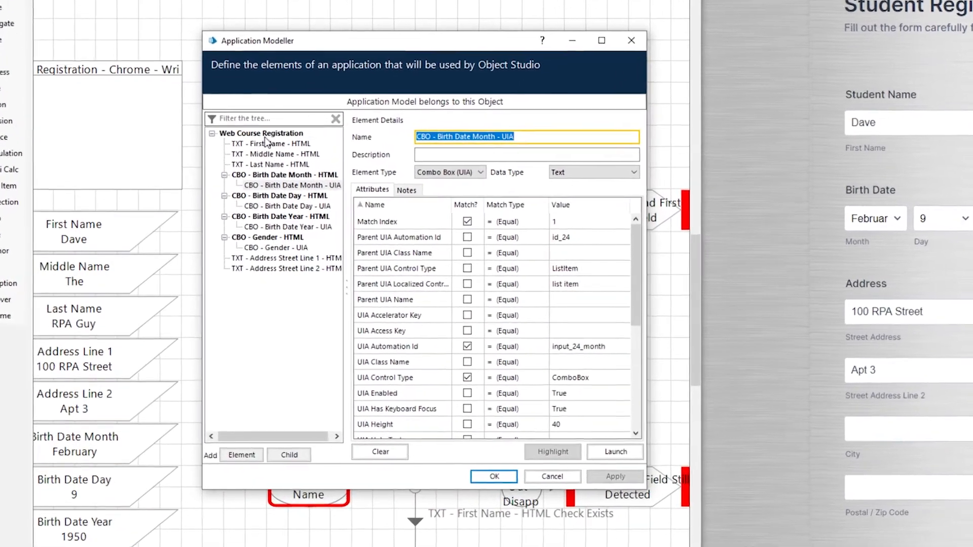
pyautogui.click(262, 133)
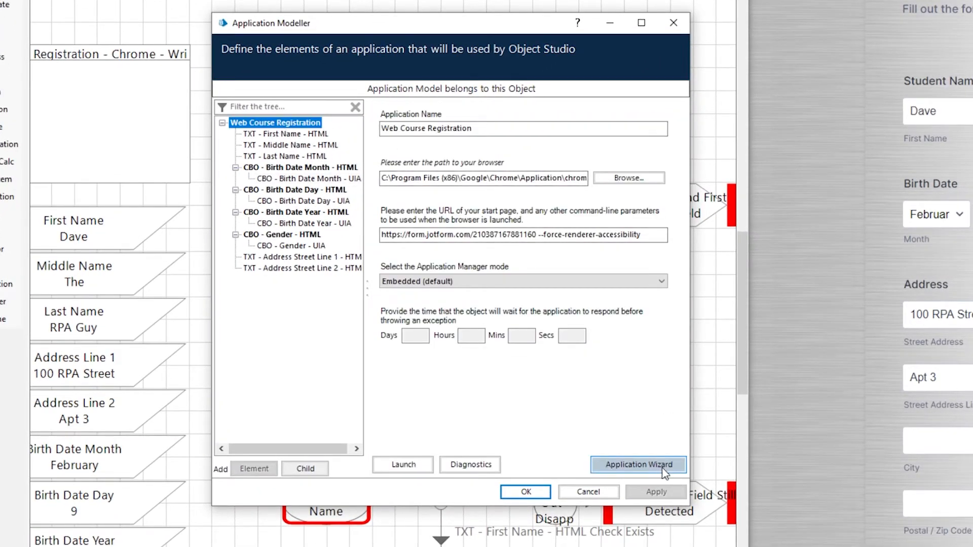
pyautogui.click(638, 464)
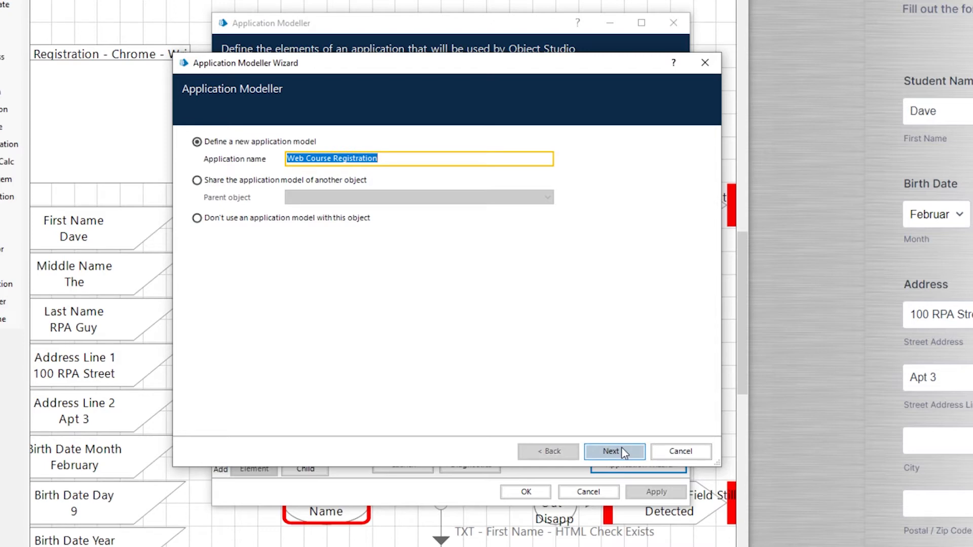
pyautogui.click(614, 451)
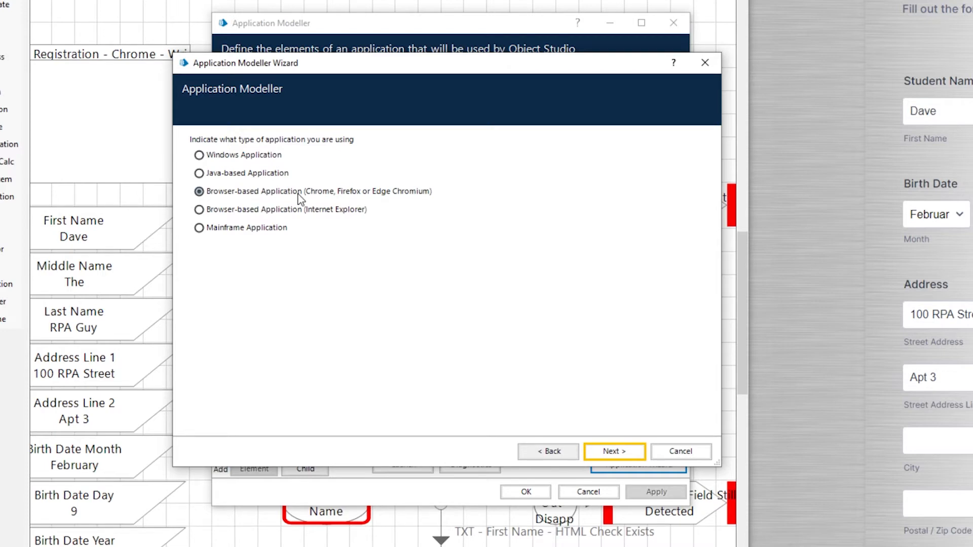
pyautogui.click(199, 154)
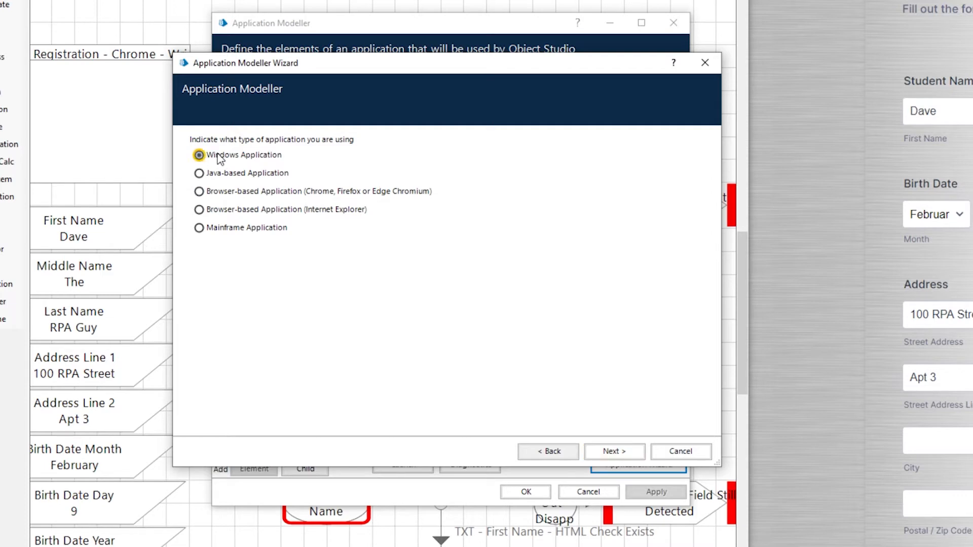
pyautogui.click(613, 451)
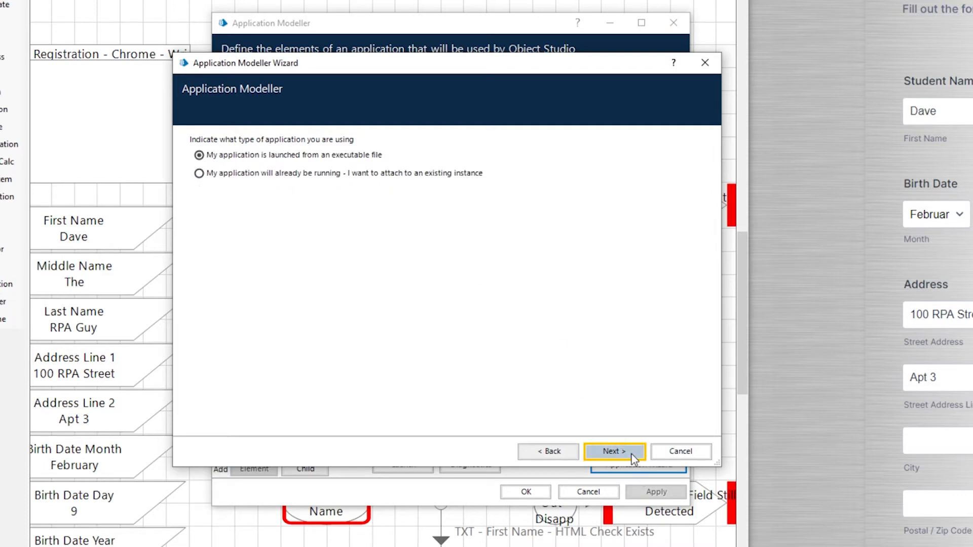
pyautogui.click(613, 451)
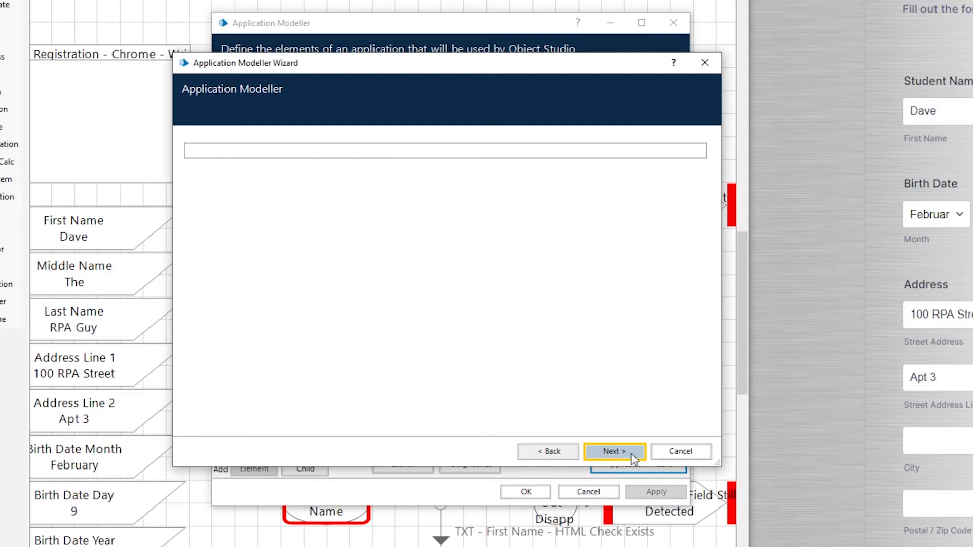
pyautogui.click(614, 451)
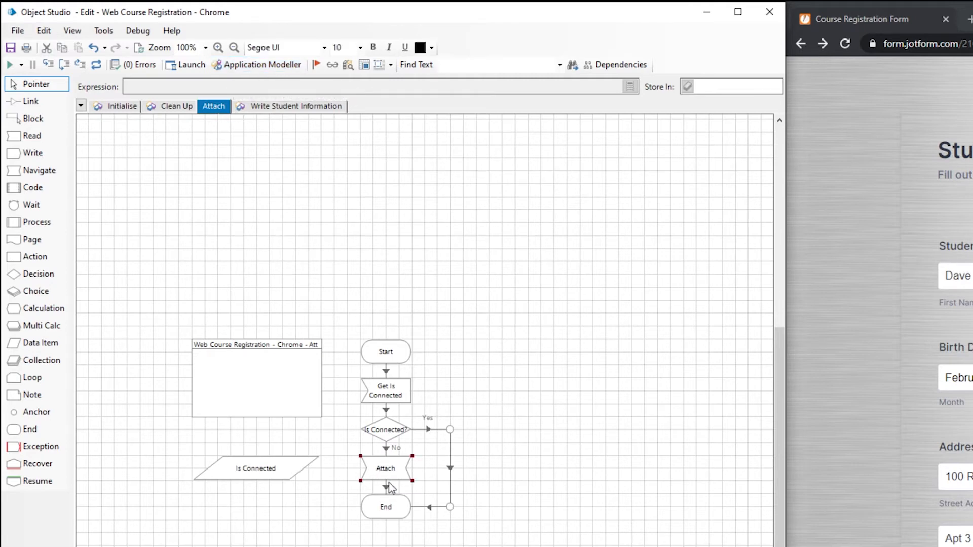
# - Review the Attach stage's Window Title and Process Name input values
pyautogui.doubleClick(384, 468)
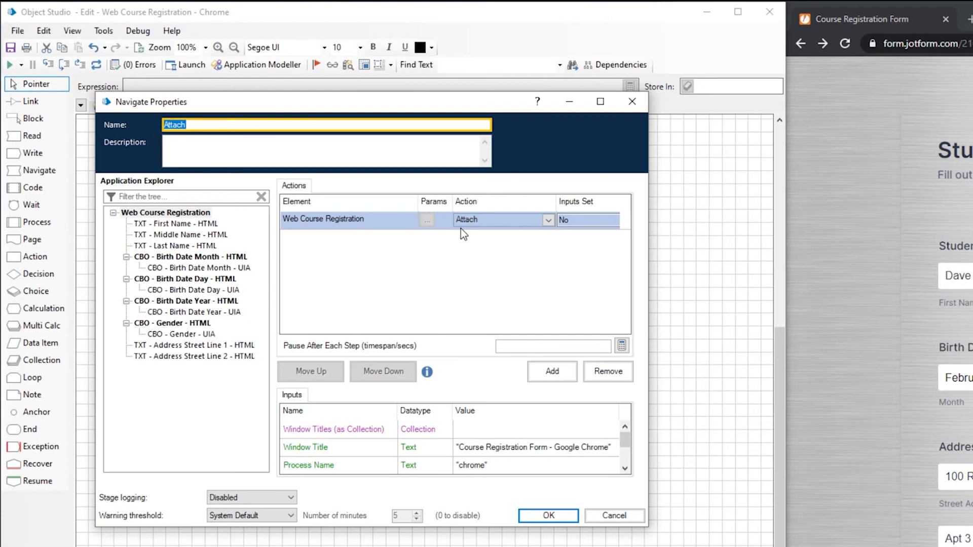
pyautogui.moveTo(473, 226)
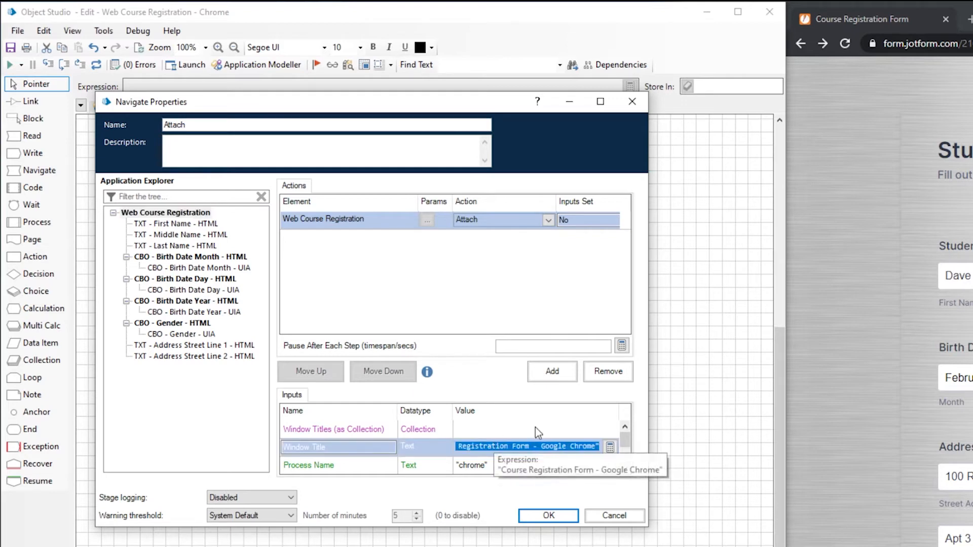
pyautogui.moveTo(526, 483)
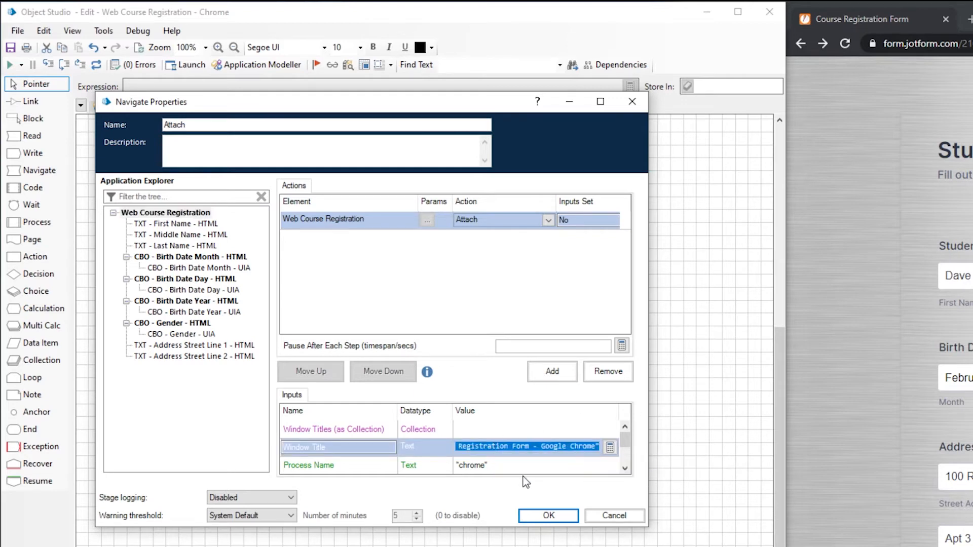
pyautogui.click(528, 446)
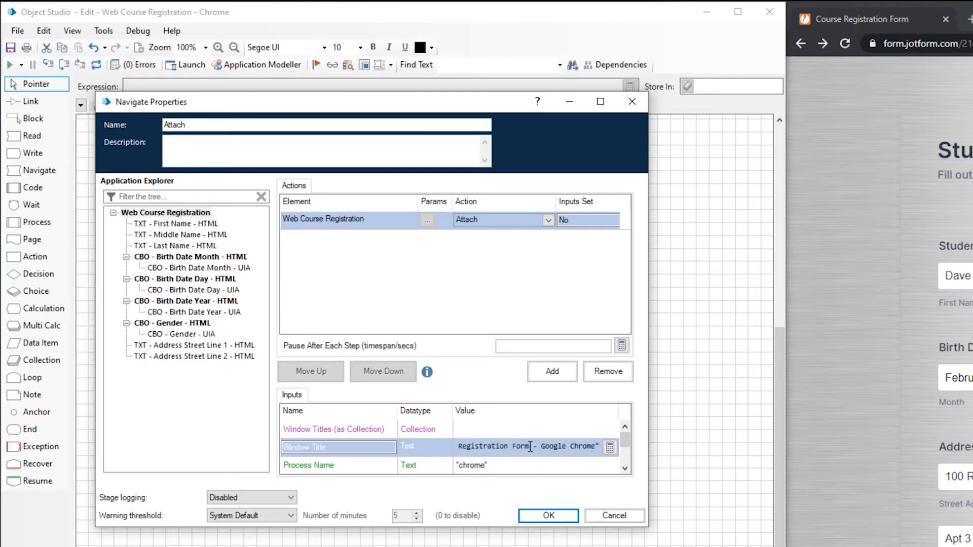
pyautogui.moveTo(531, 447); pyautogui.dragTo(595, 447)
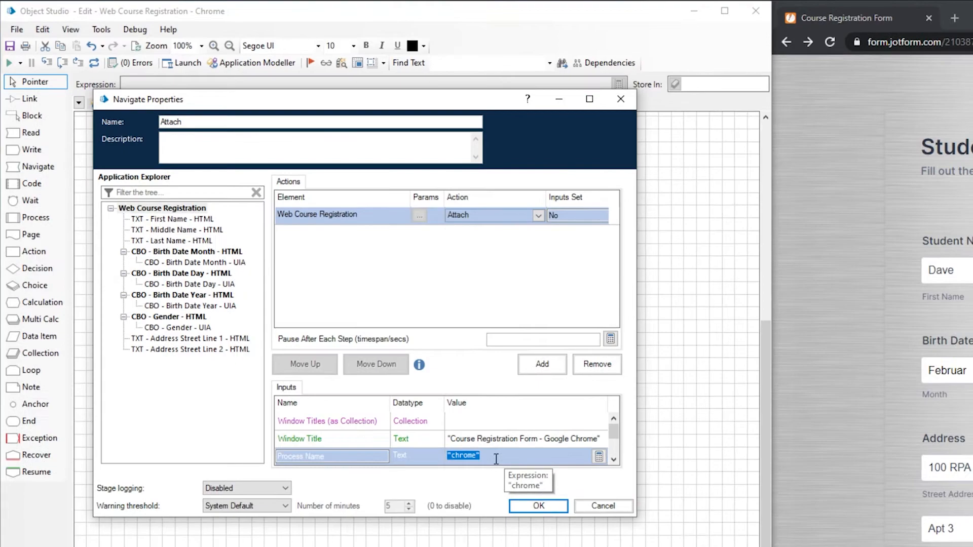
pyautogui.click(537, 506)
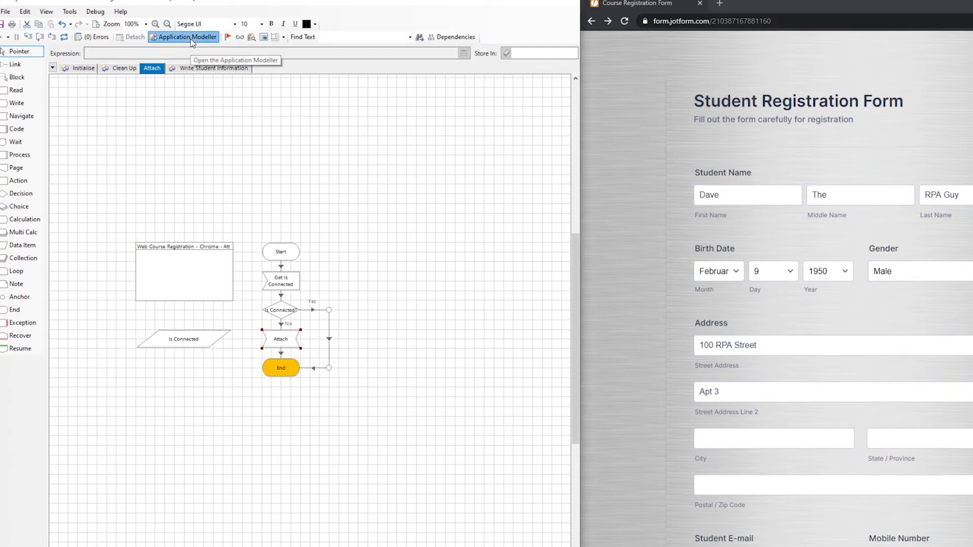
# - Start identifying a new form element, switching to Active Accessibility mode with Alt
pyautogui.click(183, 36)
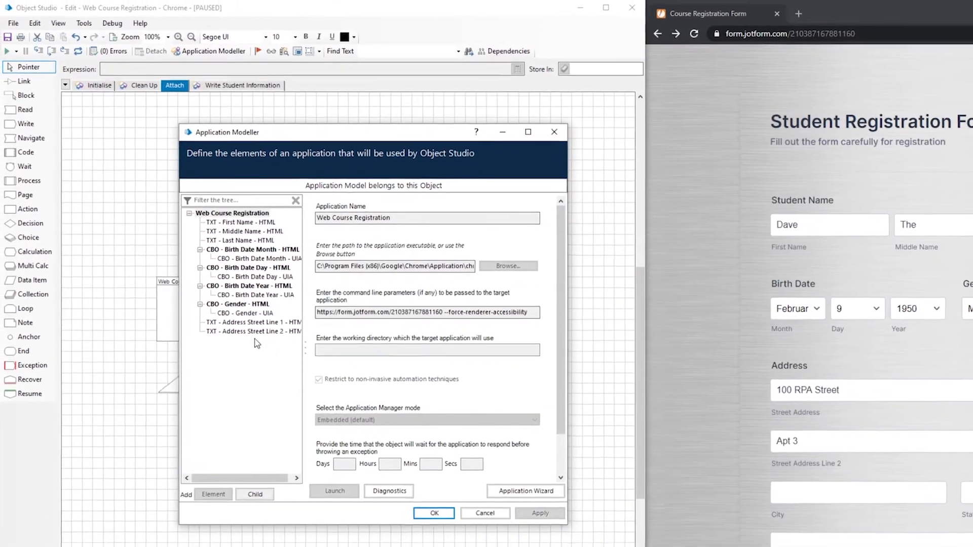
pyautogui.click(213, 495)
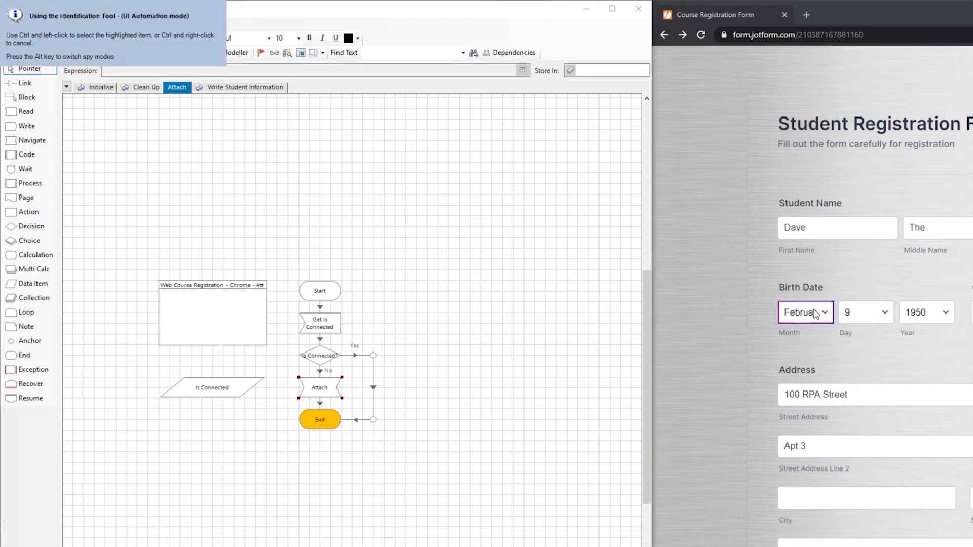
pyautogui.press('alt')
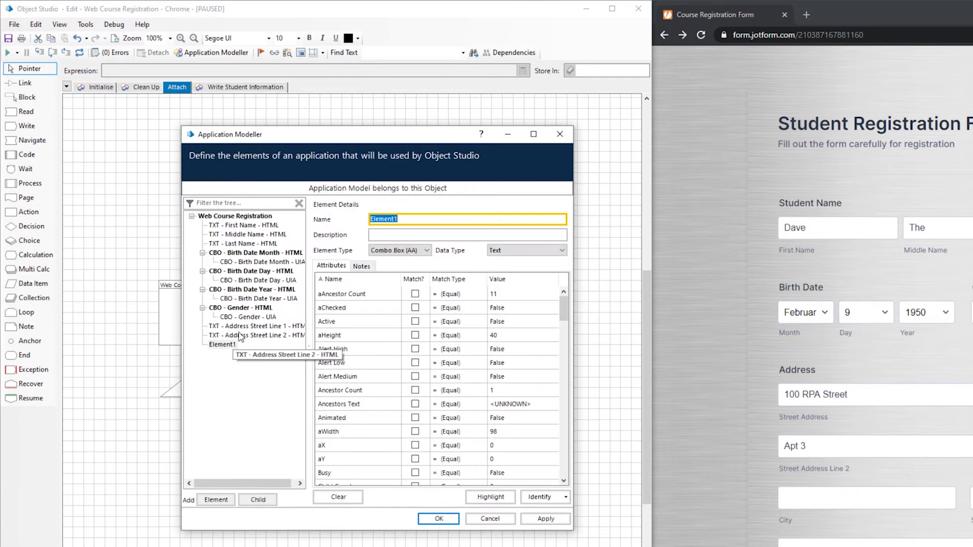
# - Move Element1 under CBO - Birth Date Month - HTML and rename it CBO - Birth Date Month - AA
pyautogui.click(254, 252)
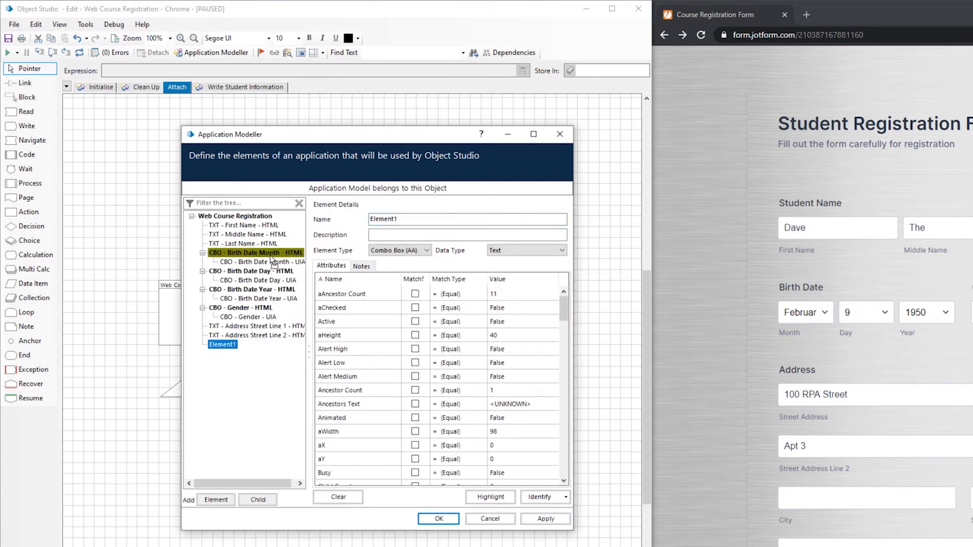
pyautogui.click(260, 262)
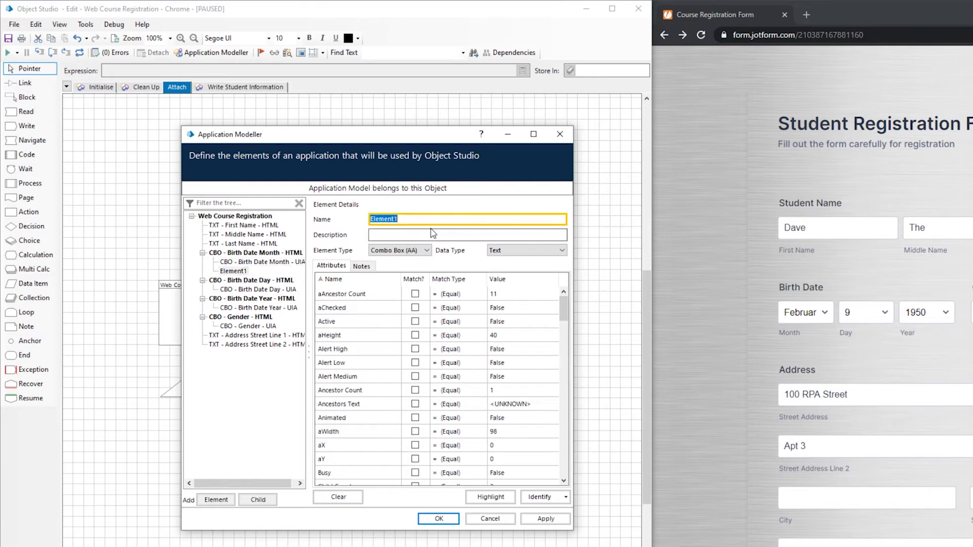
pyautogui.write('CBO - Birth Date Month - AA')
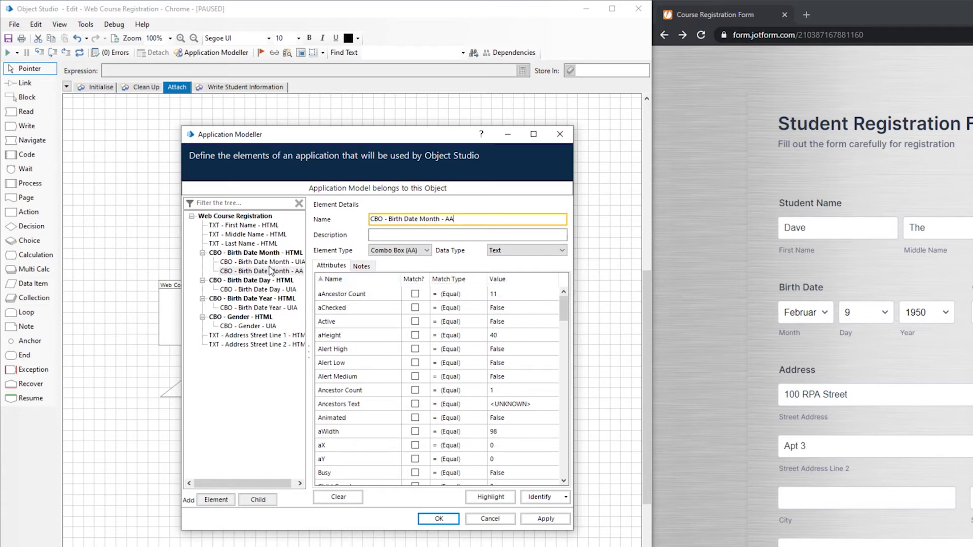
pyautogui.moveTo(414, 279)
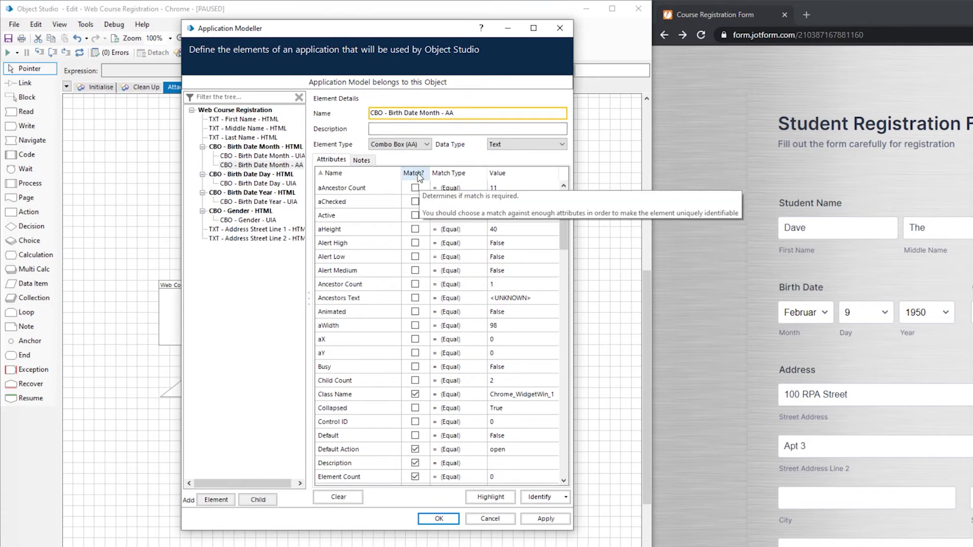
# - Untick Visible, Parent Value and other attributes, keeping Window Text, Role, Name and Match Index
pyautogui.click(414, 173)
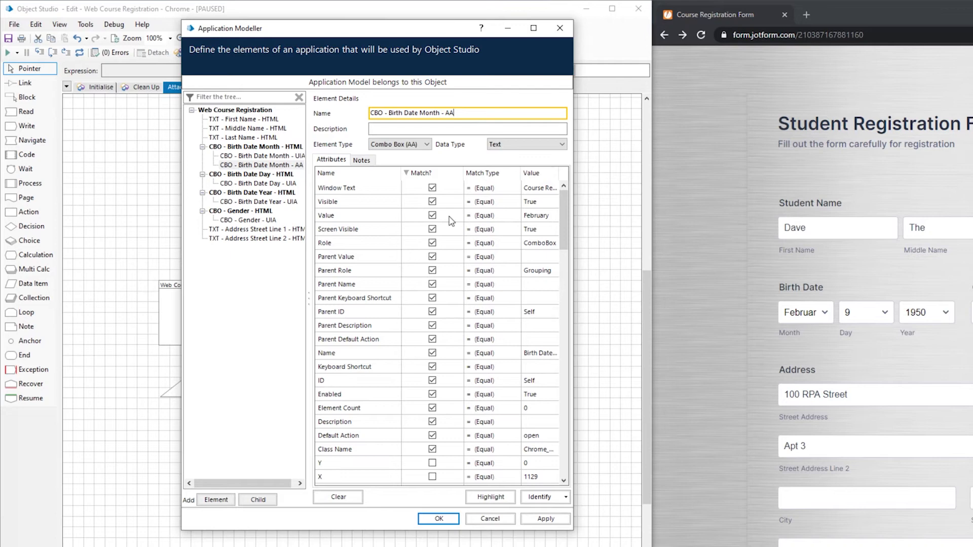
pyautogui.moveTo(591, 194)
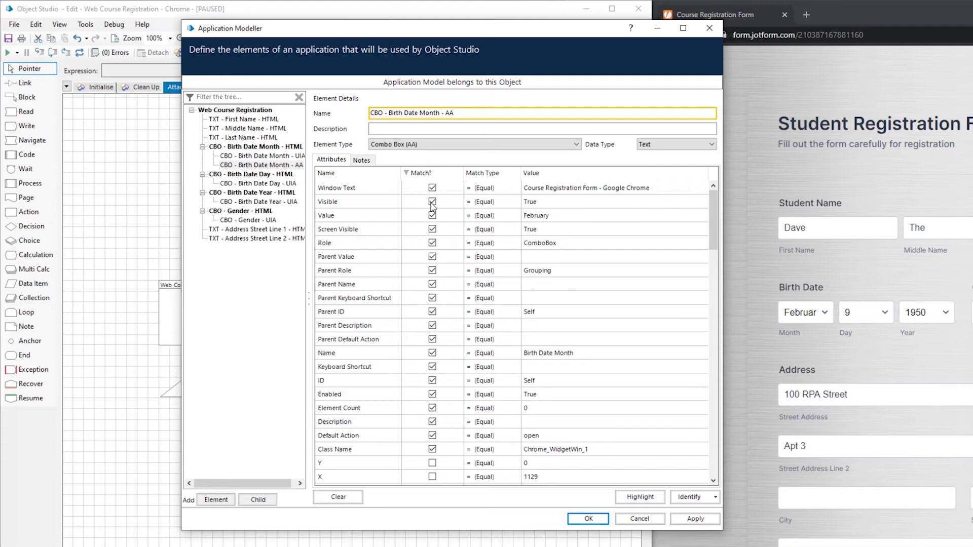
pyautogui.click(433, 201)
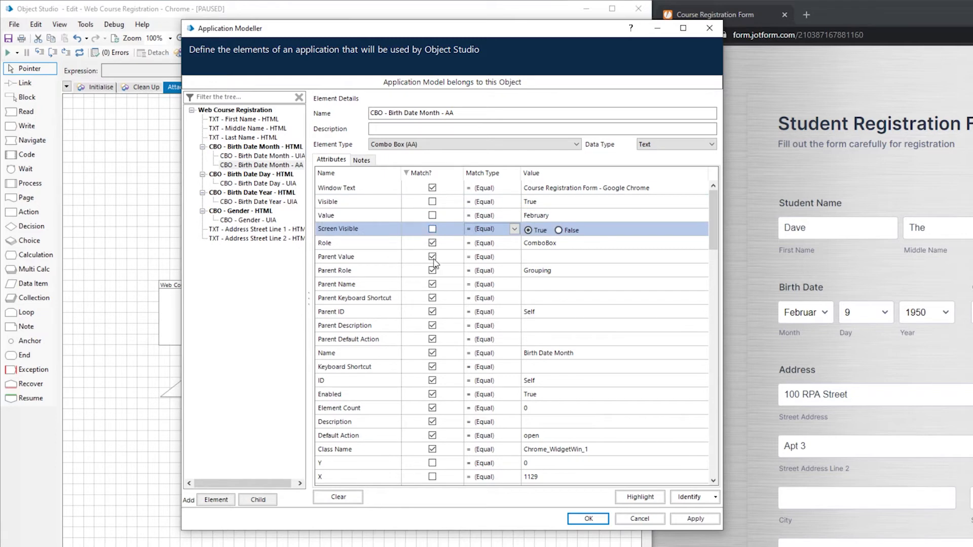
pyautogui.click(432, 256)
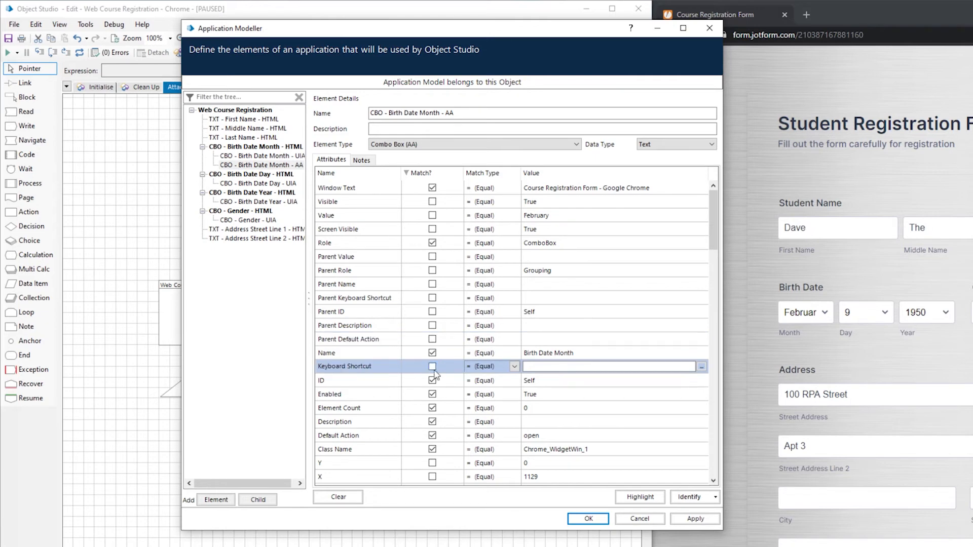
pyautogui.click(339, 407)
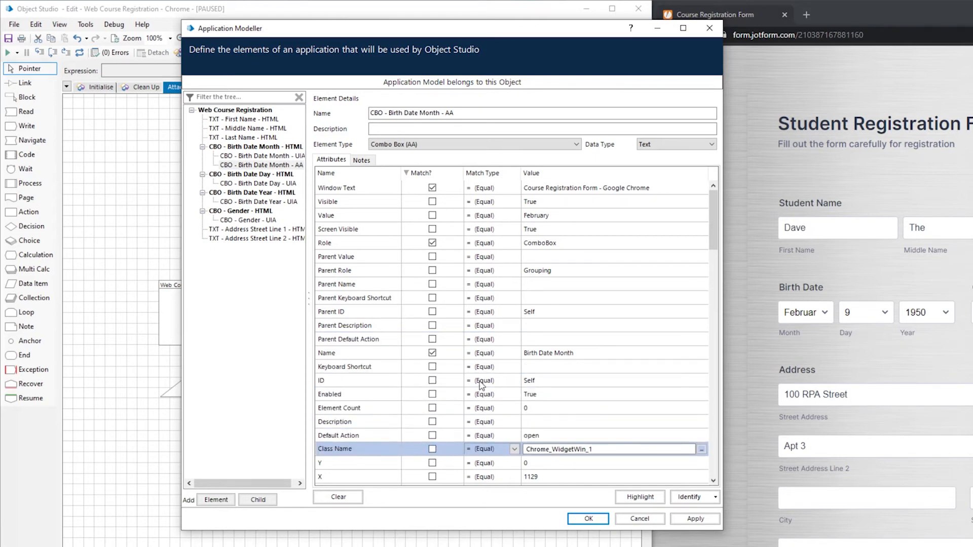
pyautogui.scroll(-3)
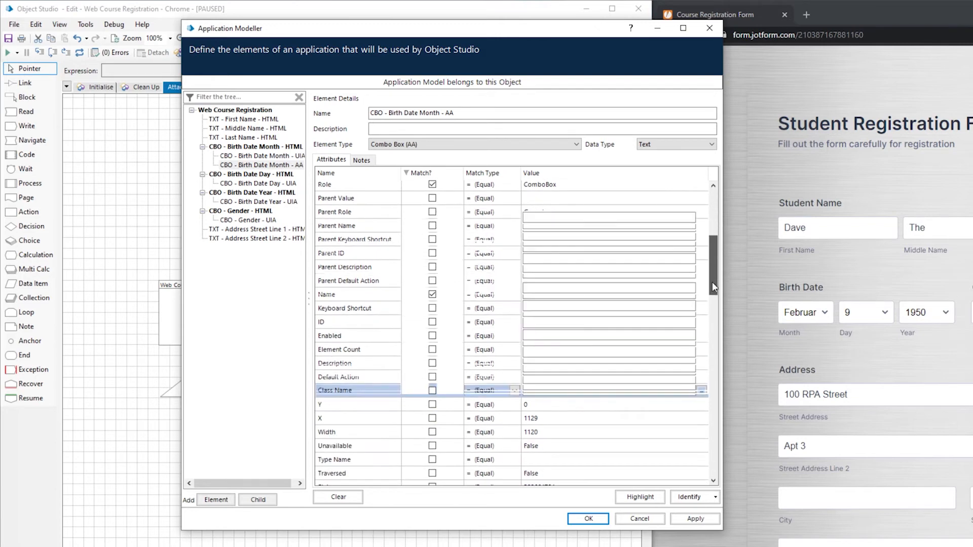
pyautogui.scroll(-3)
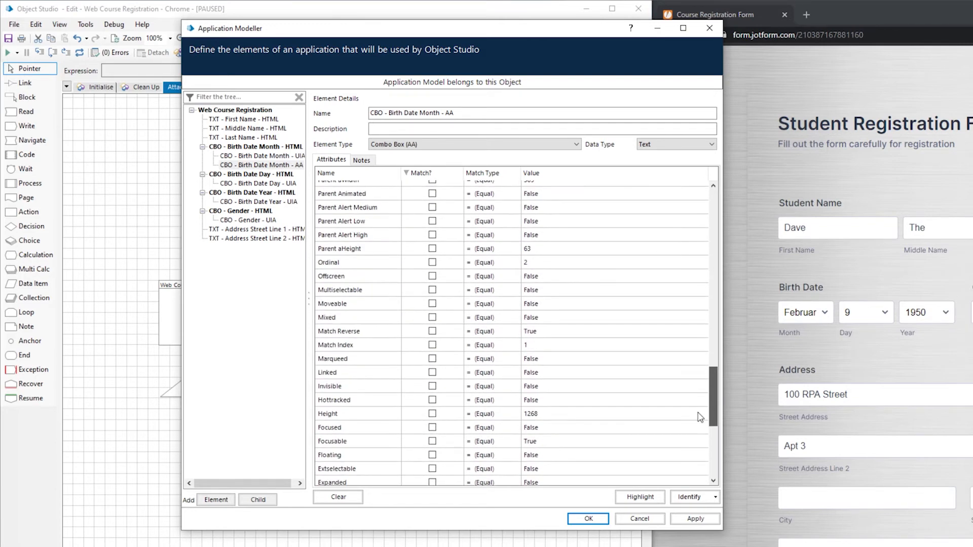
pyautogui.scroll(-3)
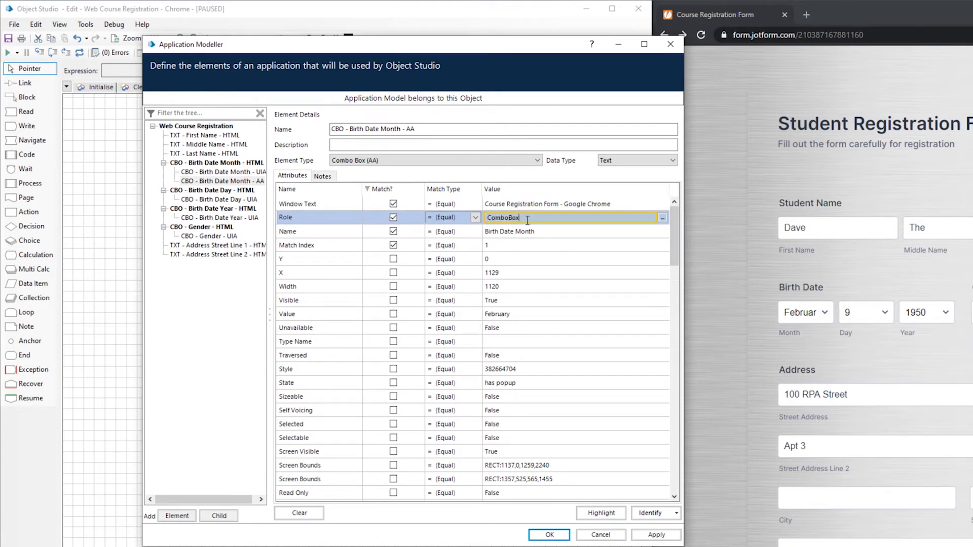
pyautogui.click(558, 244)
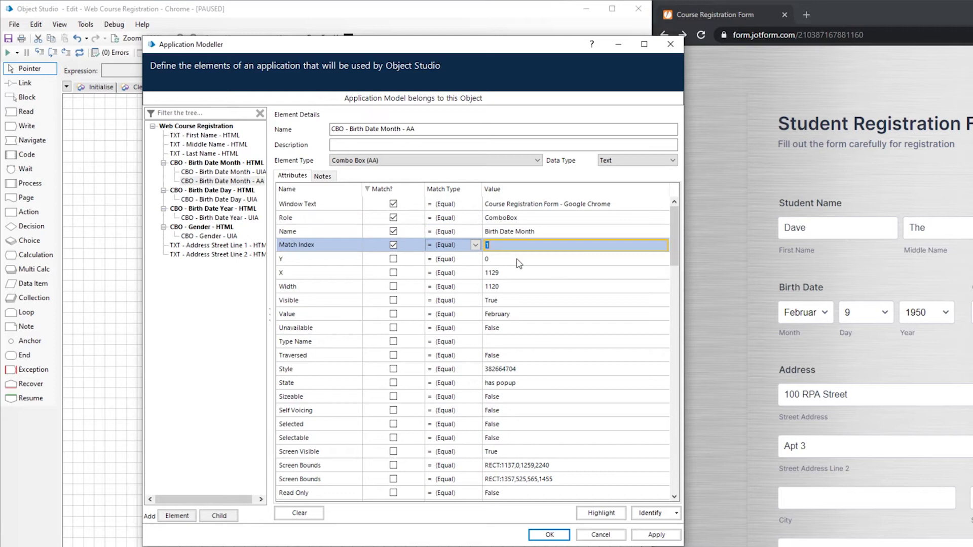
pyautogui.moveTo(581, 287)
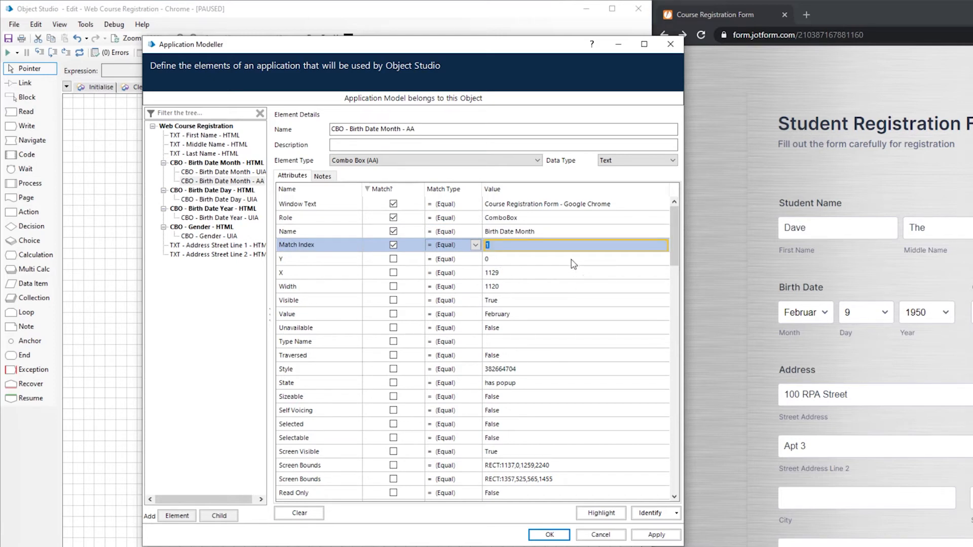
pyautogui.moveTo(559, 251)
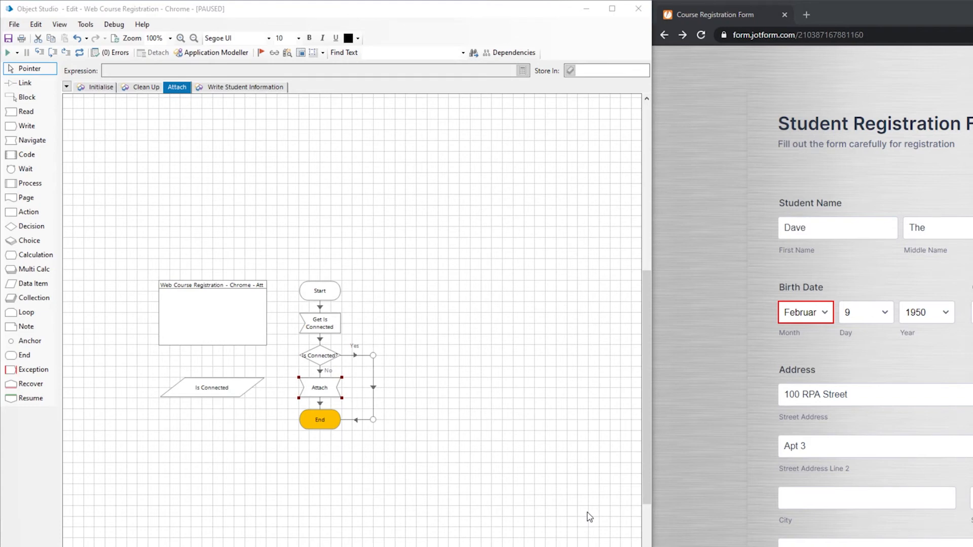
pyautogui.click(212, 52)
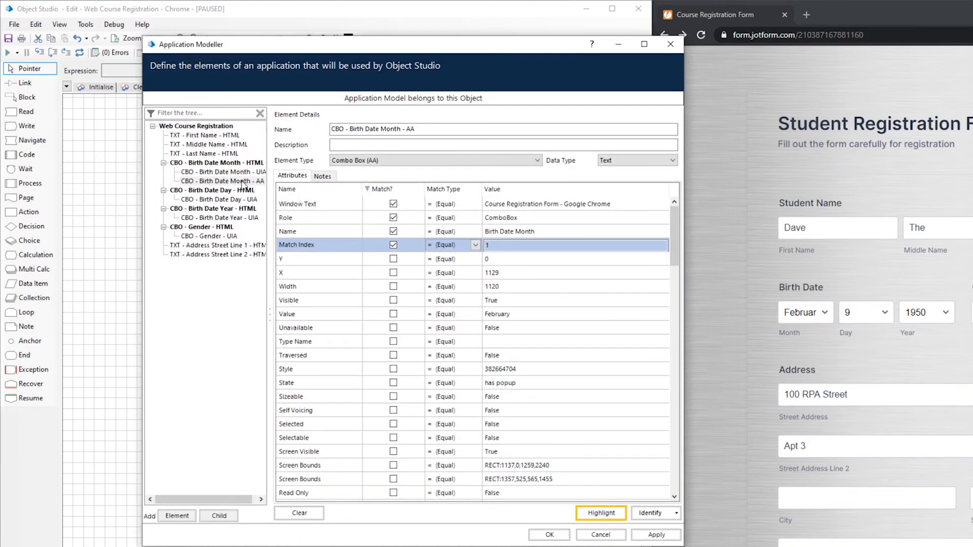
pyautogui.moveTo(274, 312)
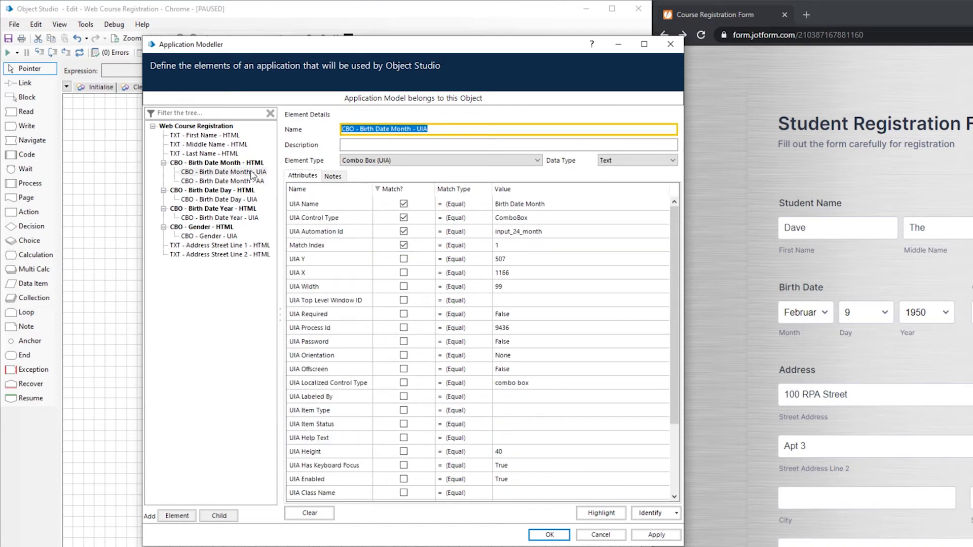
pyautogui.moveTo(512, 189)
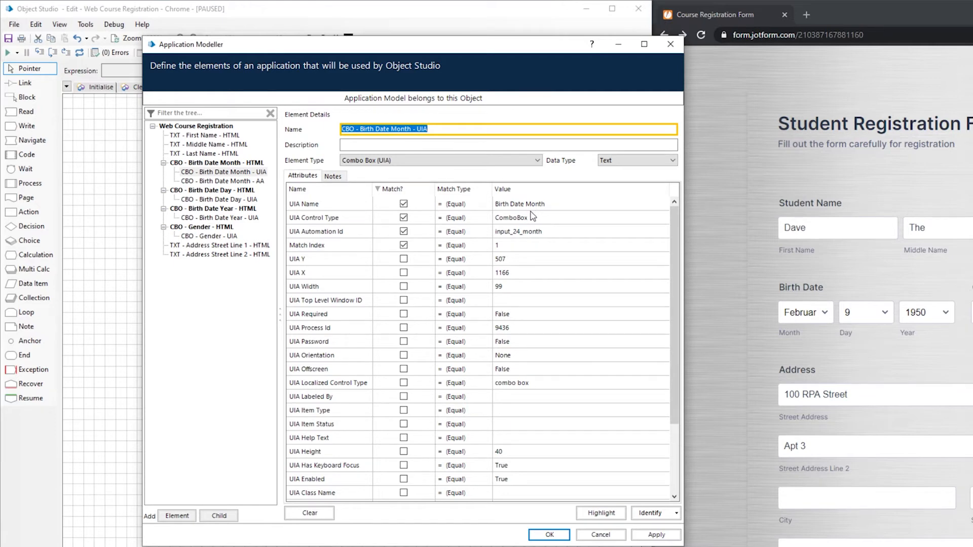
pyautogui.moveTo(259, 188)
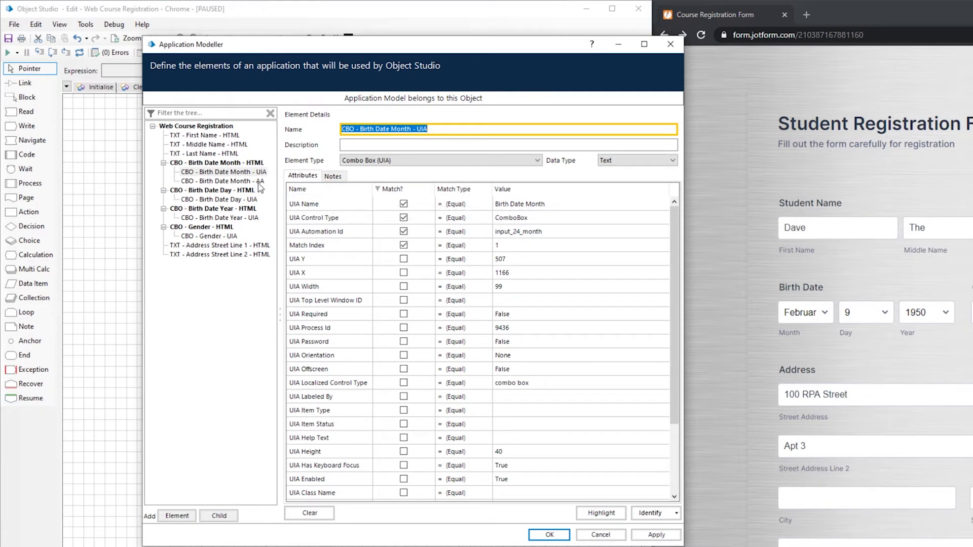
pyautogui.click(599, 514)
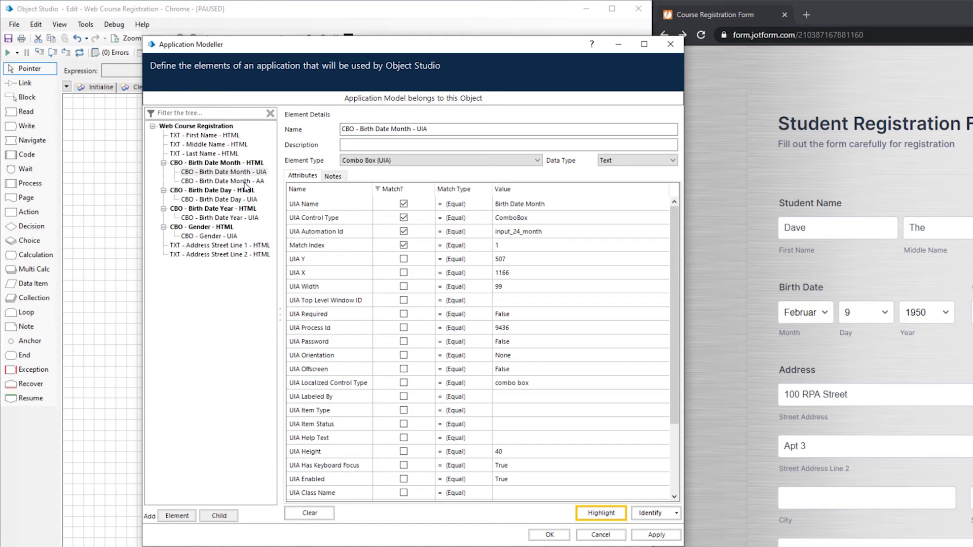
pyautogui.moveTo(247, 187)
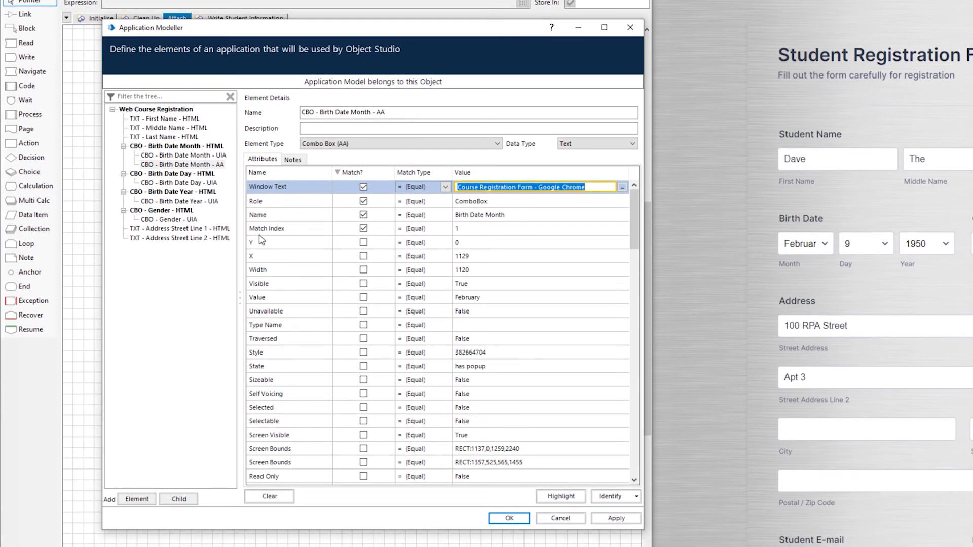
# - Point the Navigate stage's first row at the AA Birth Date Month element with Global Mouse Click Centre
pyautogui.click(508, 519)
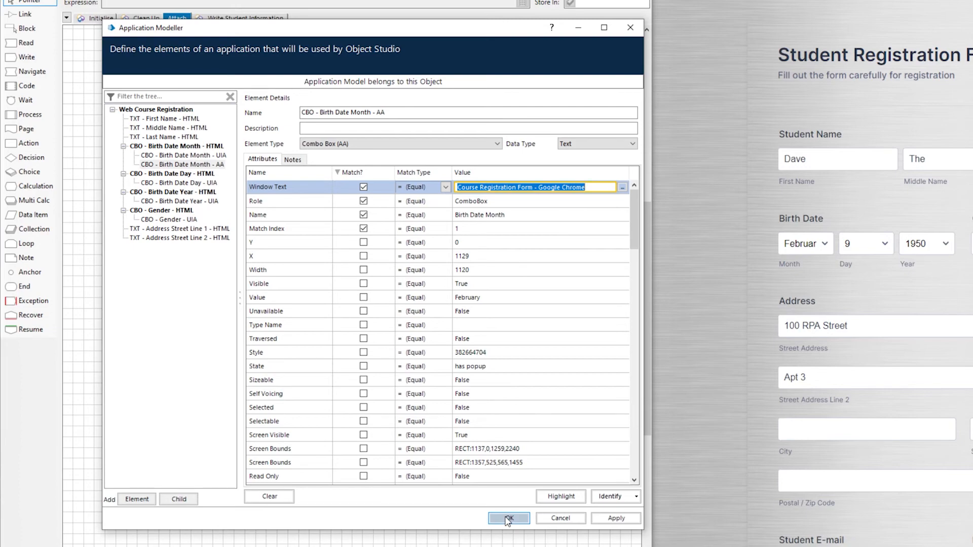
pyautogui.click(508, 518)
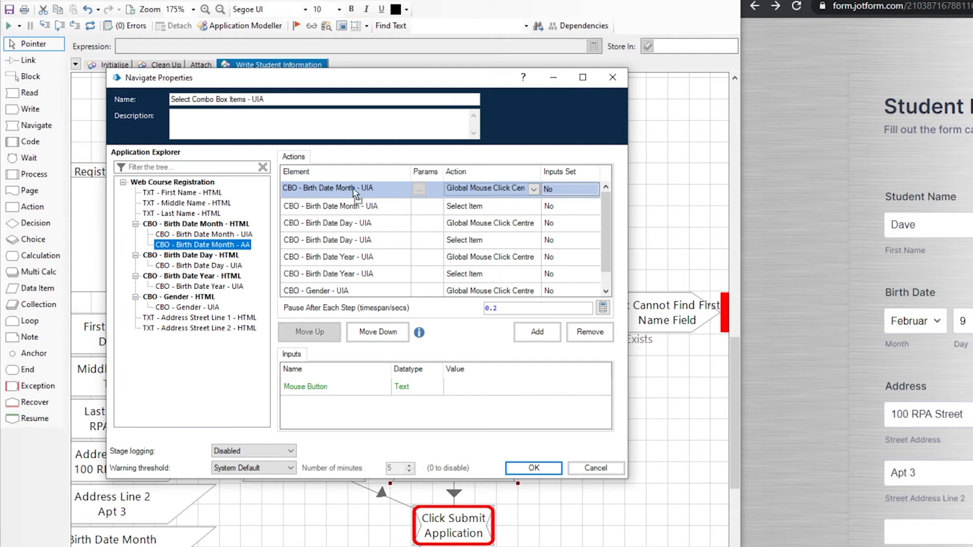
pyautogui.click(531, 188)
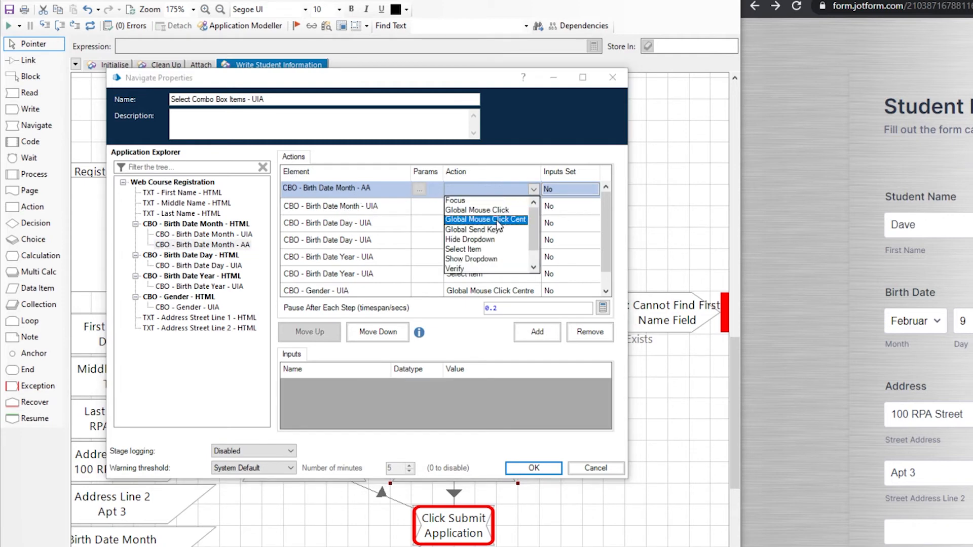
pyautogui.click(486, 219)
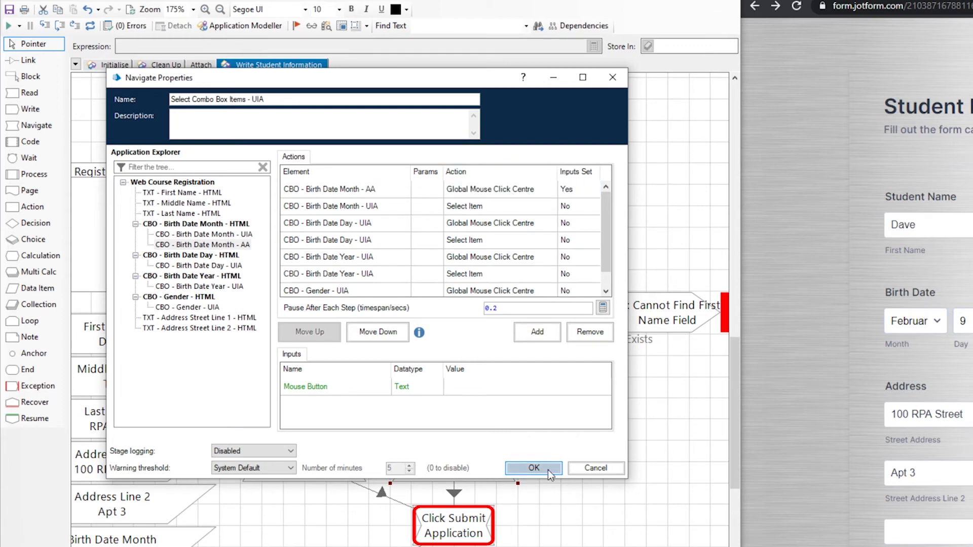
pyautogui.click(533, 468)
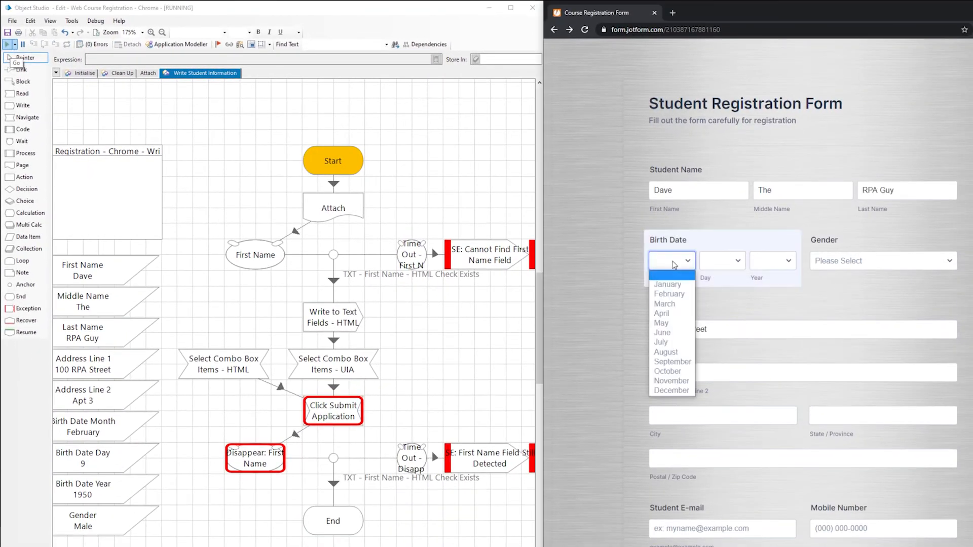
# - Run the process until it pauses at Click Submit Application with February, 9, 1950 and Male filled
pyautogui.click(670, 293)
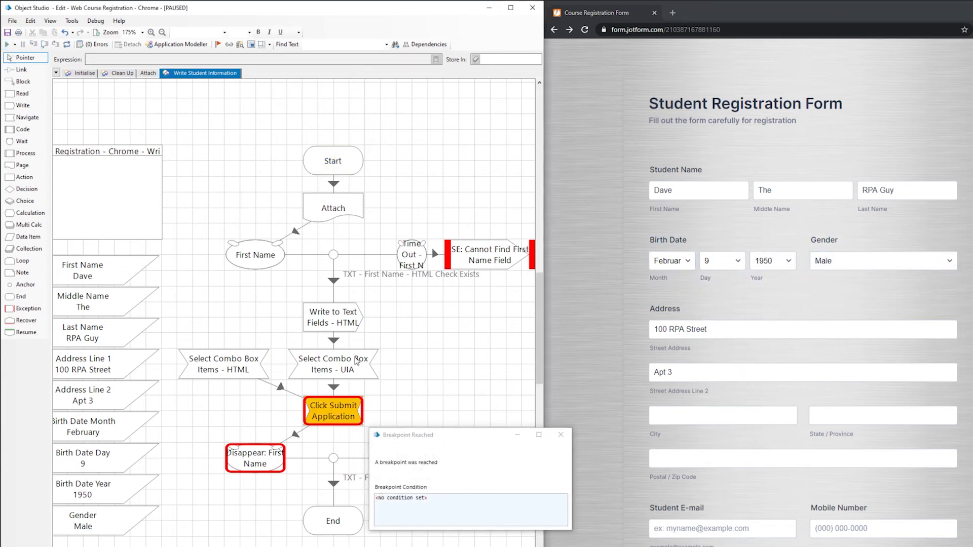
# - Reopen the properties of the Select Combo Box Items - UIA Navigate stage
pyautogui.doubleClick(333, 365)
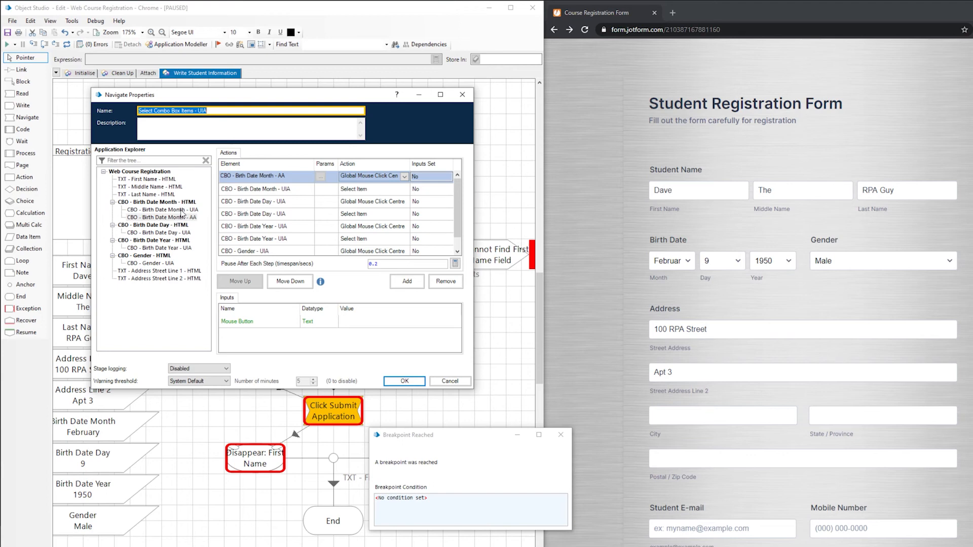
pyautogui.moveTo(484, 264)
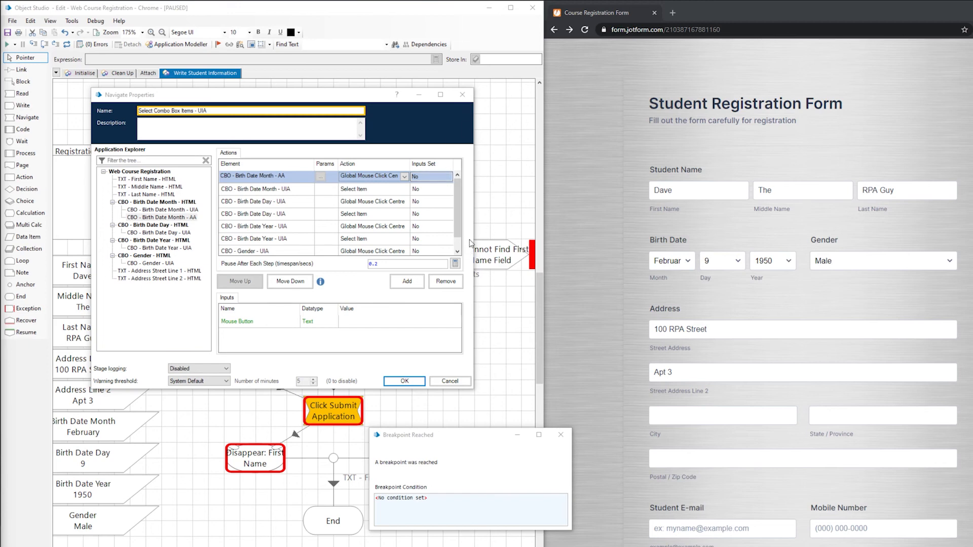
pyautogui.moveTo(470, 241)
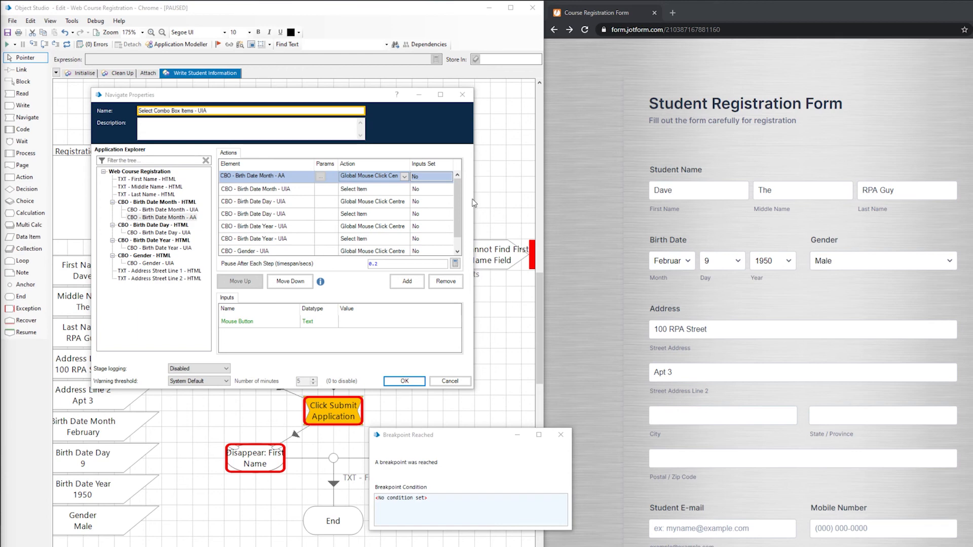
pyautogui.moveTo(475, 199)
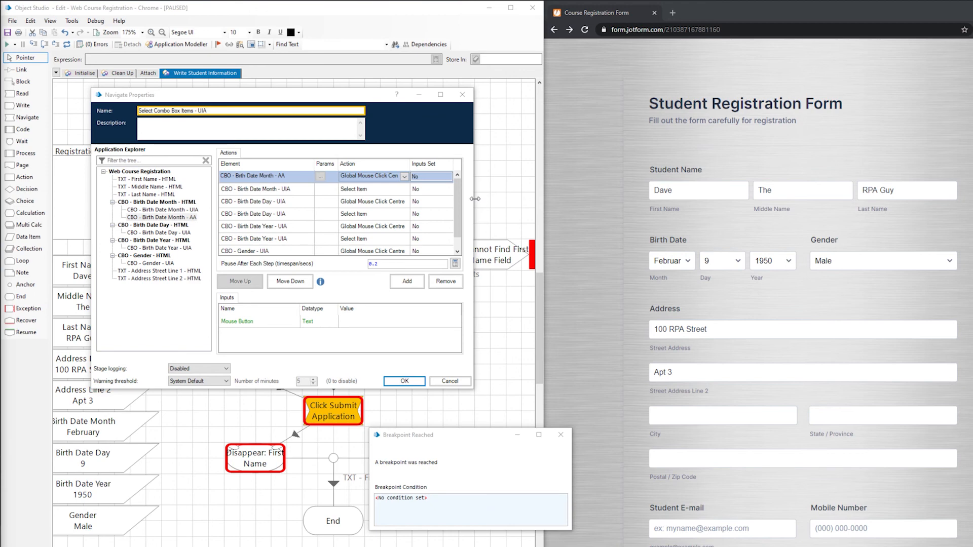
pyautogui.moveTo(472, 204)
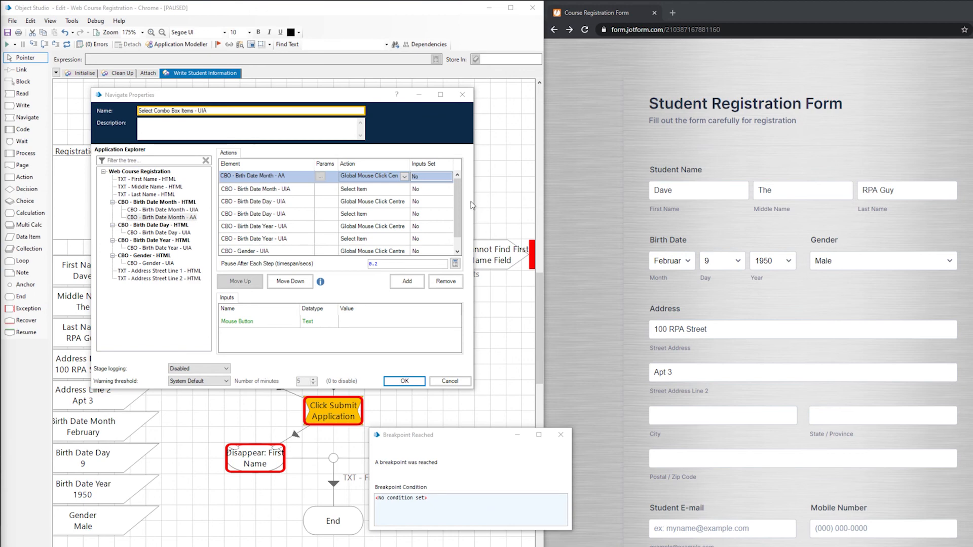
# - Reopen Application Modeller on the Web Course Registration root with its application settings
pyautogui.click(162, 216)
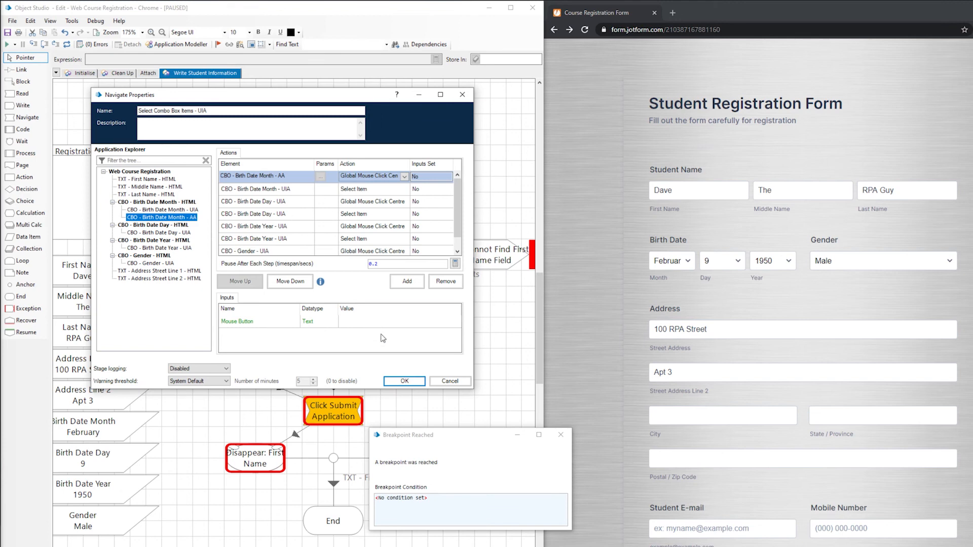
pyautogui.click(140, 172)
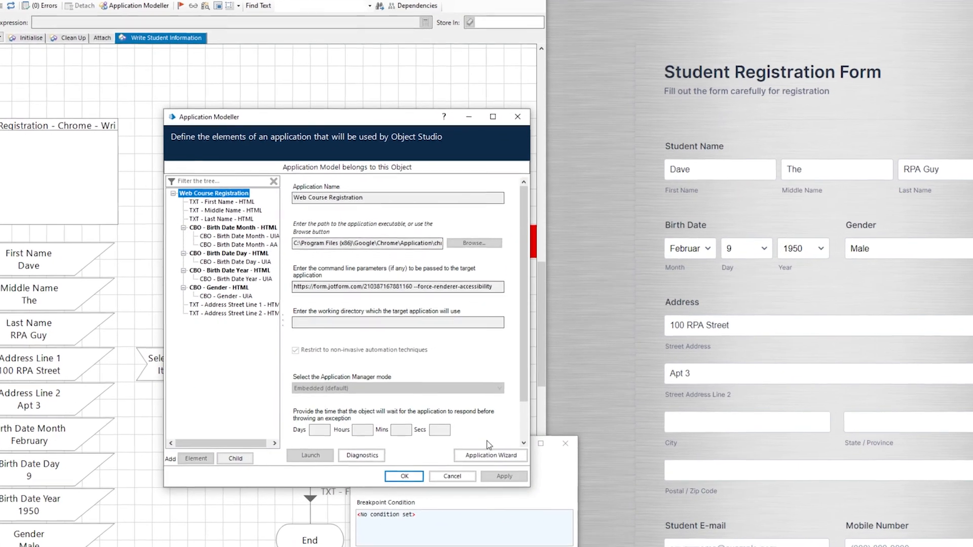
# - Rerun the application wizard: Chrome from chrome.exe at the JotForm URL with --force-renderer-accessibility
pyautogui.click(490, 456)
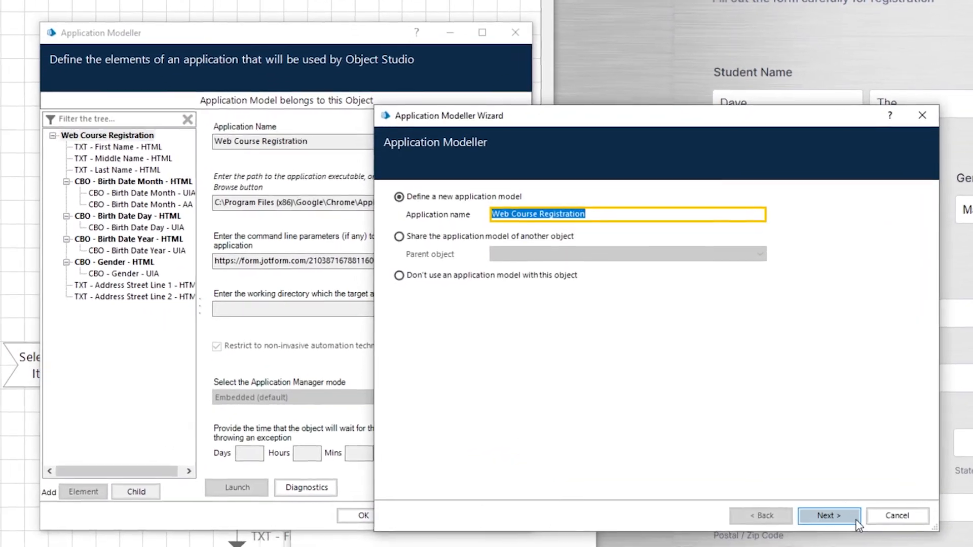
pyautogui.click(829, 516)
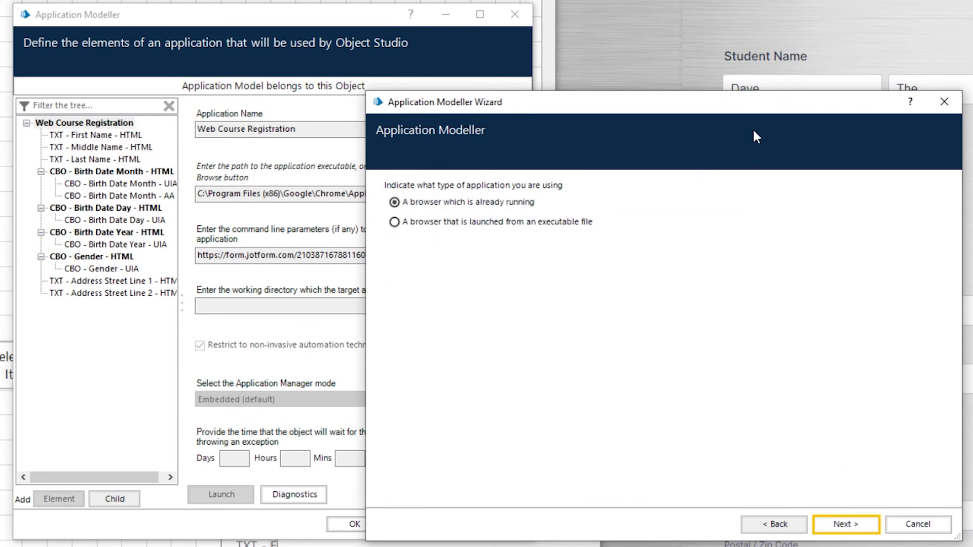
pyautogui.moveTo(489, 230)
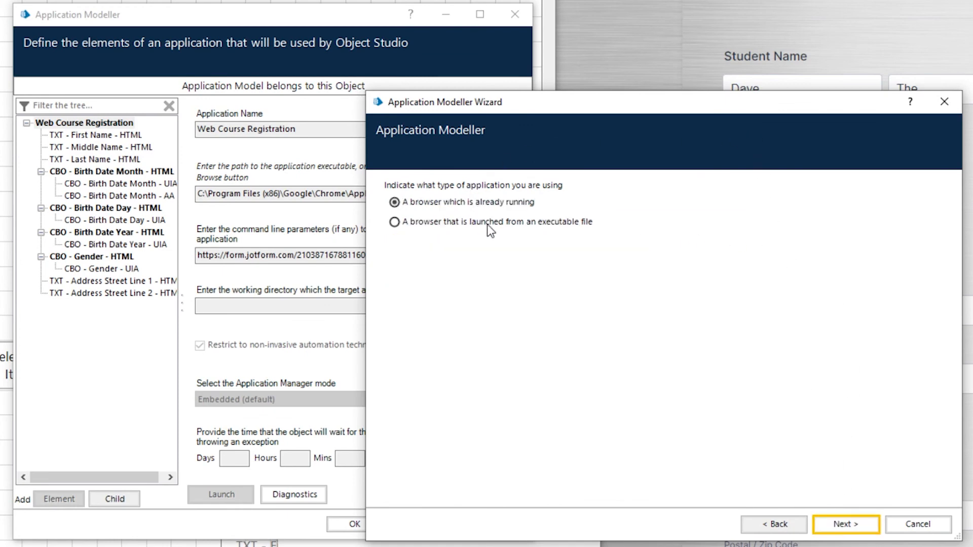
pyautogui.click(845, 524)
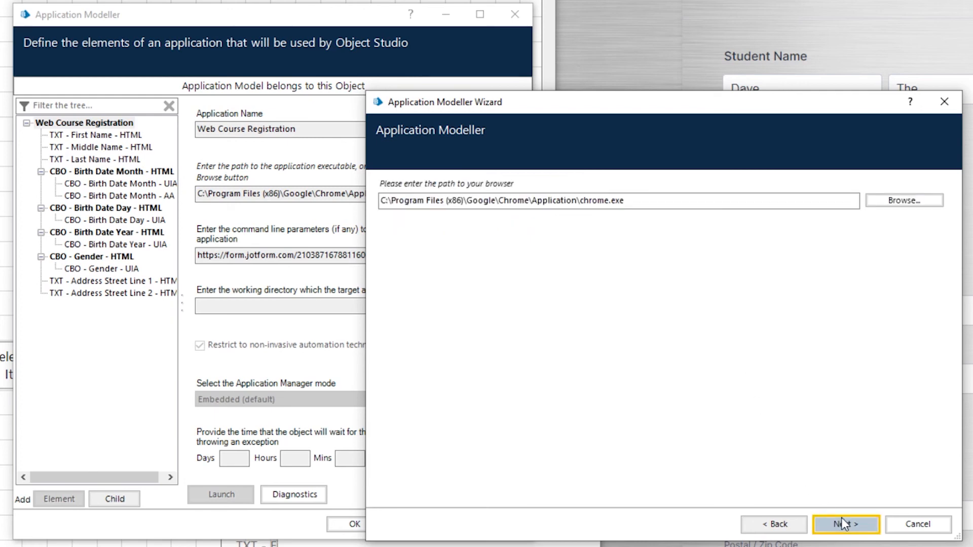
pyautogui.click(846, 525)
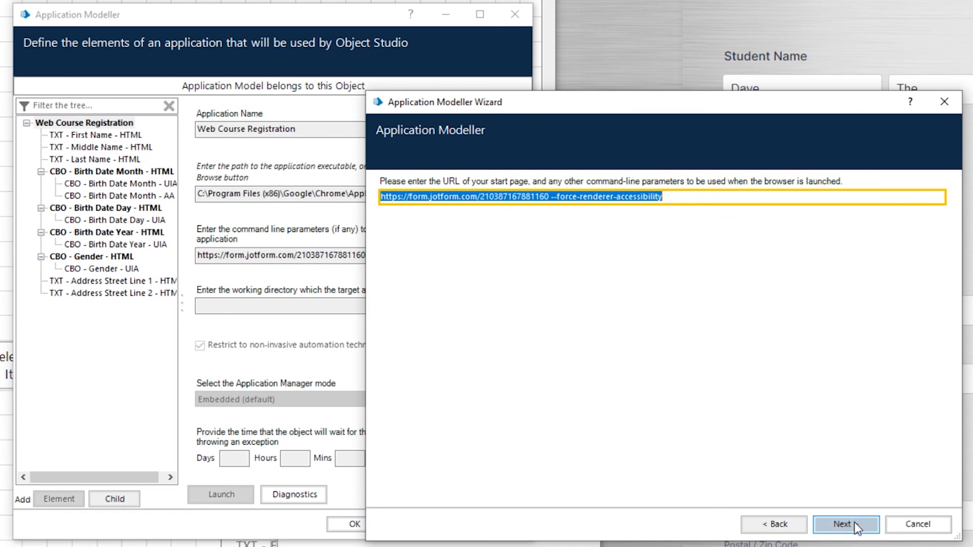
pyautogui.click(845, 524)
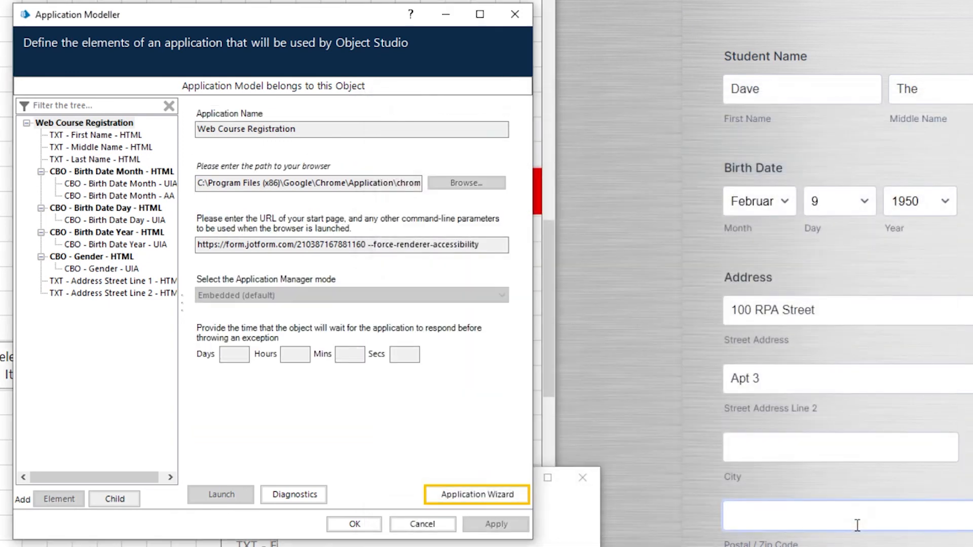